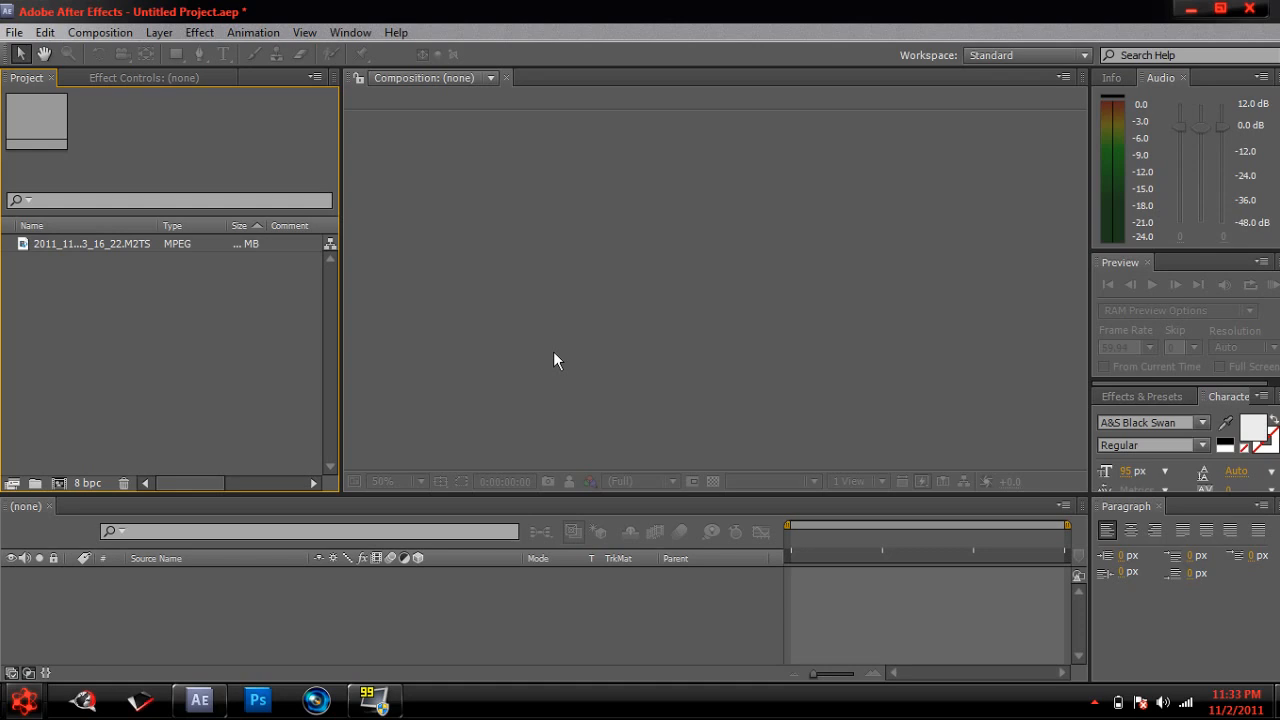
pyautogui.moveTo(283, 245)
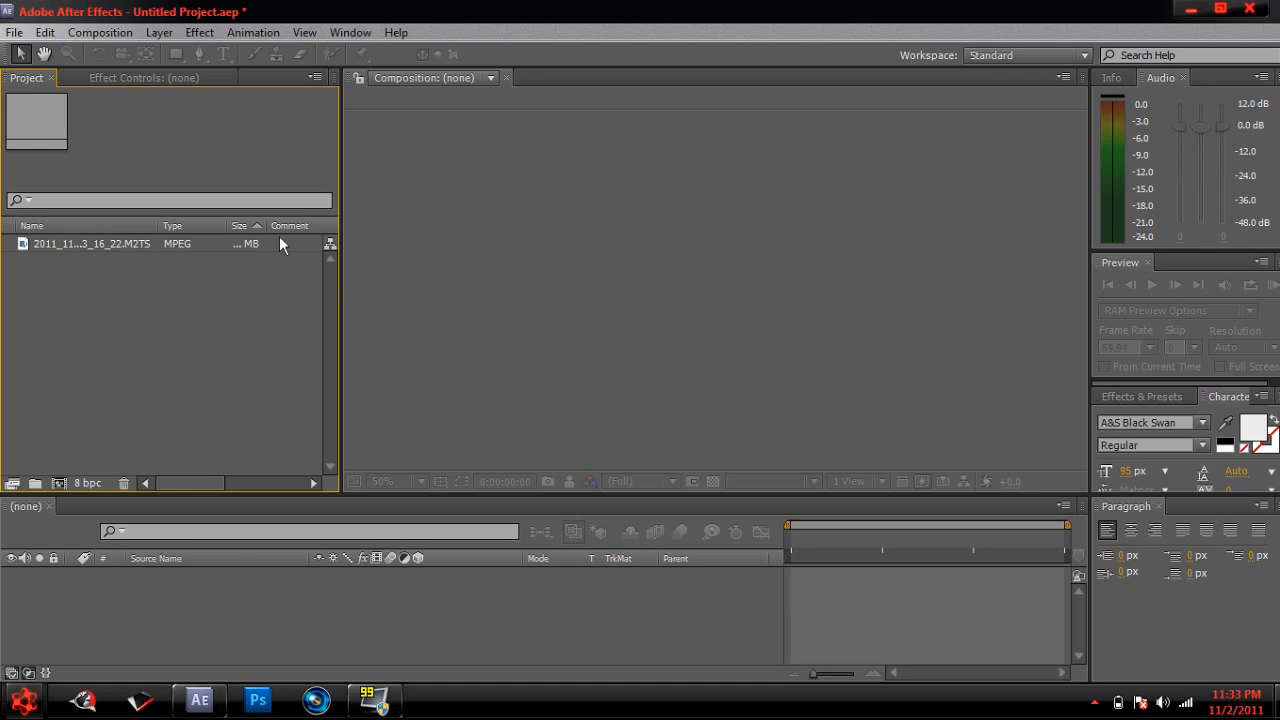
pyautogui.moveTo(175, 158)
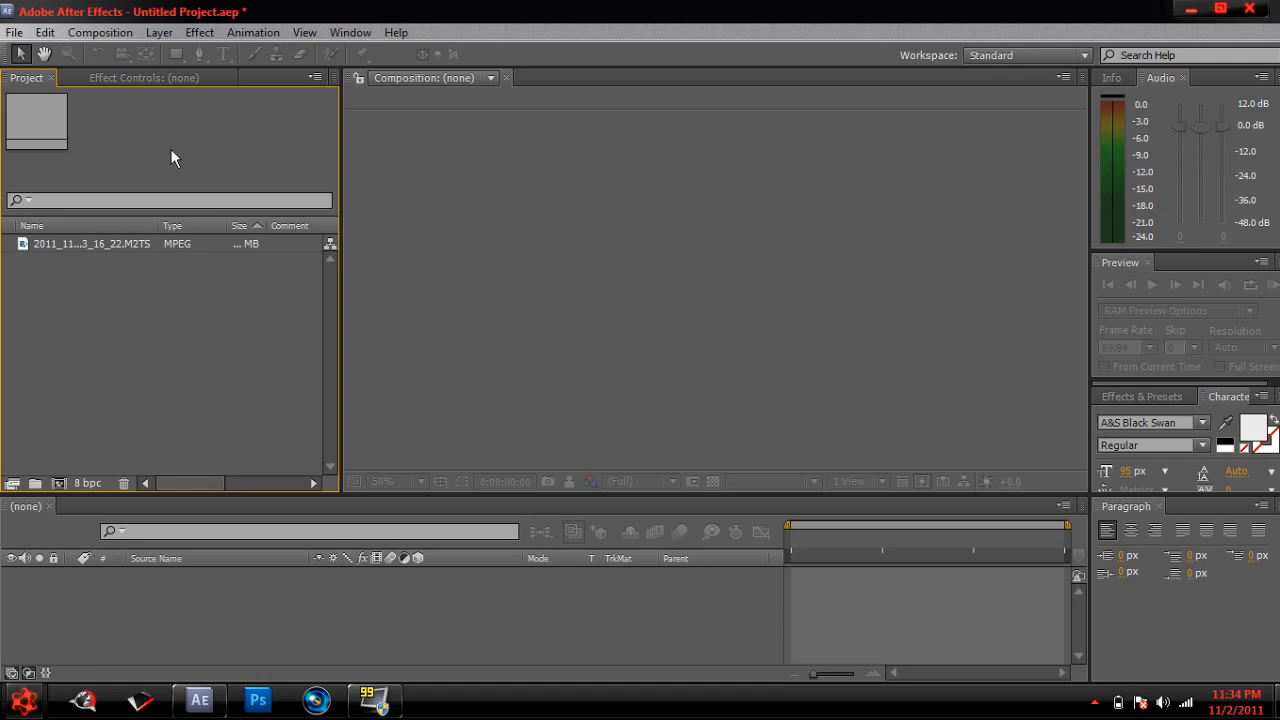
pyautogui.moveTo(175, 250)
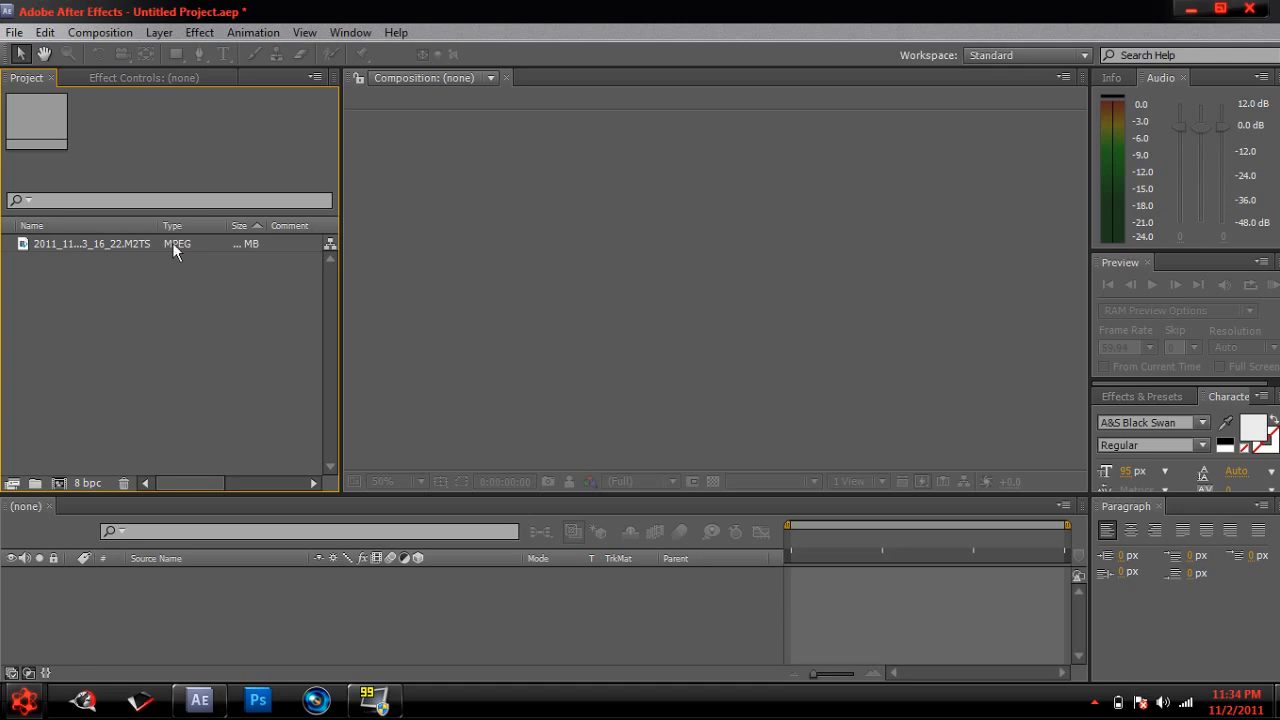
# Select the 2011_11_2_23_16_22.M2TS footage to show its 1280x720, 59.94 fps details.
pyautogui.click(92, 243)
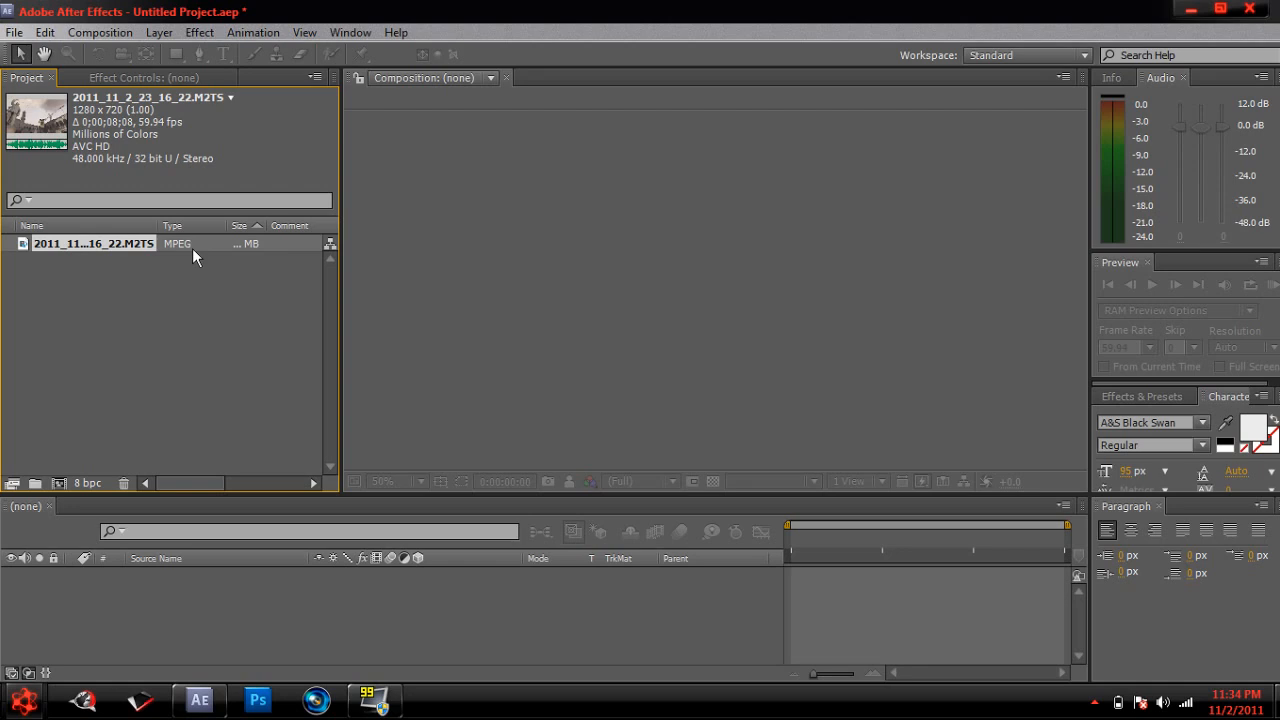
pyautogui.moveTo(162, 256)
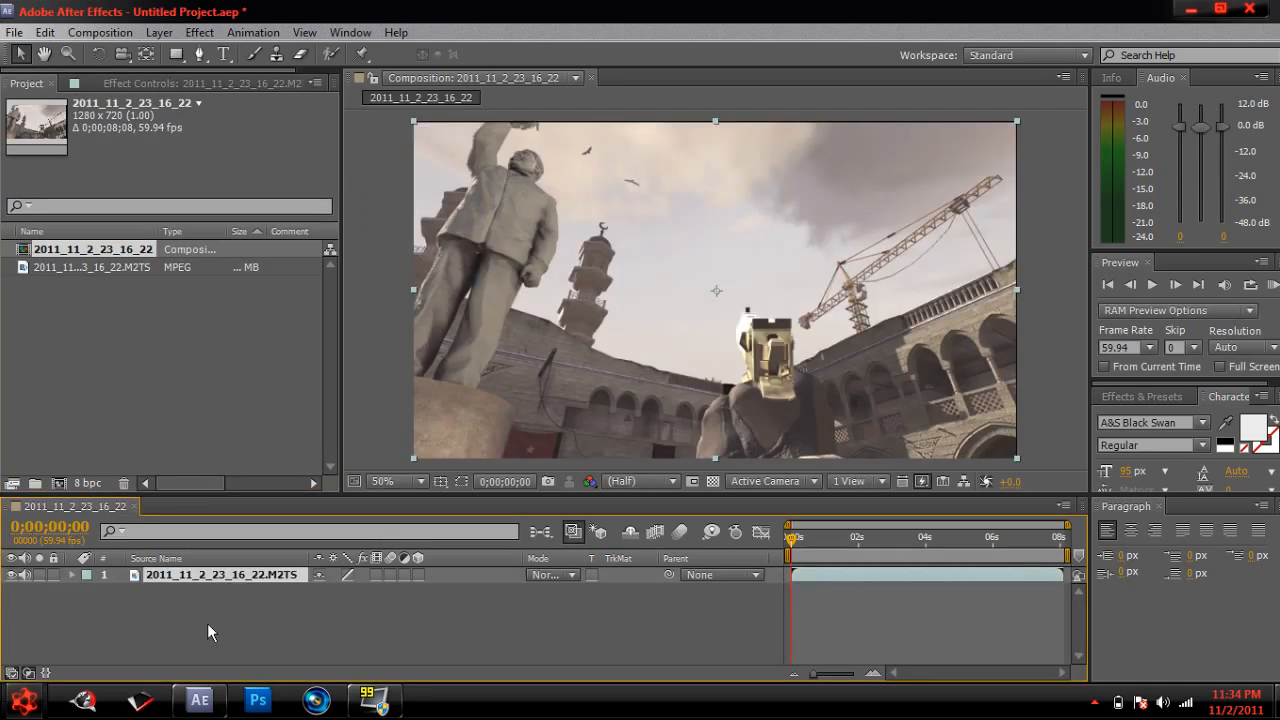
pyautogui.moveTo(1020, 297)
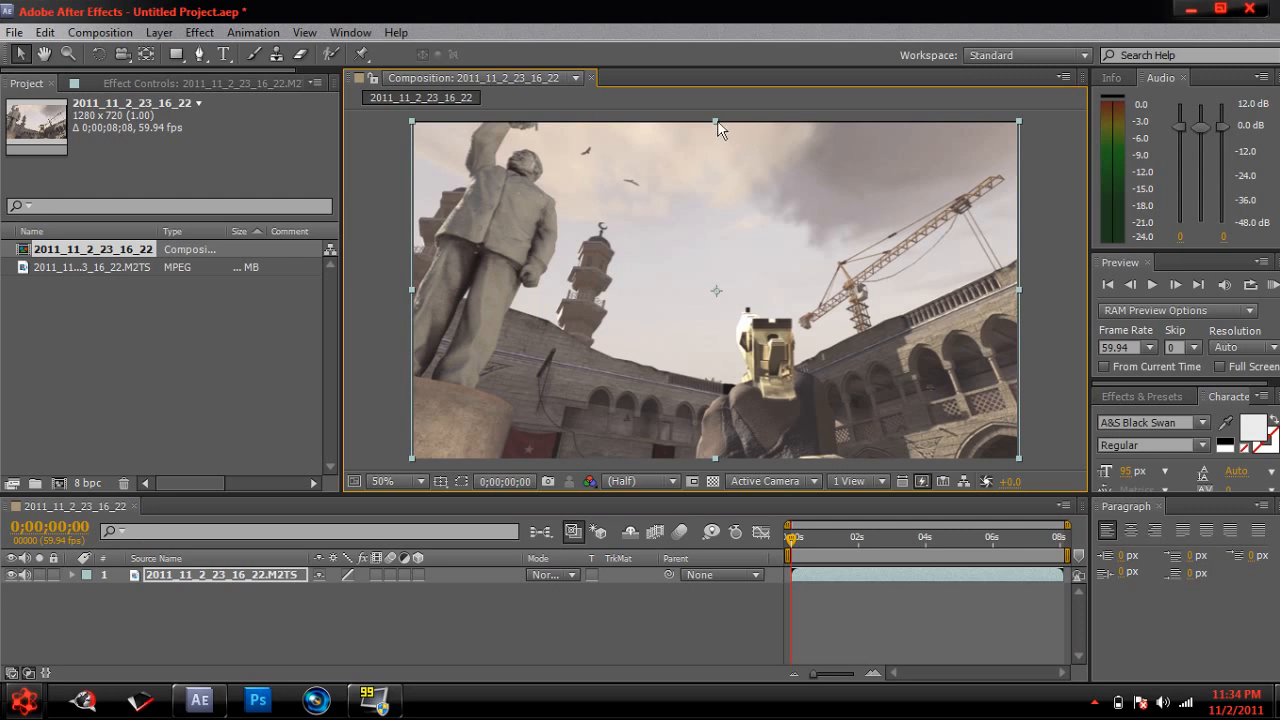
pyautogui.moveTo(827, 491)
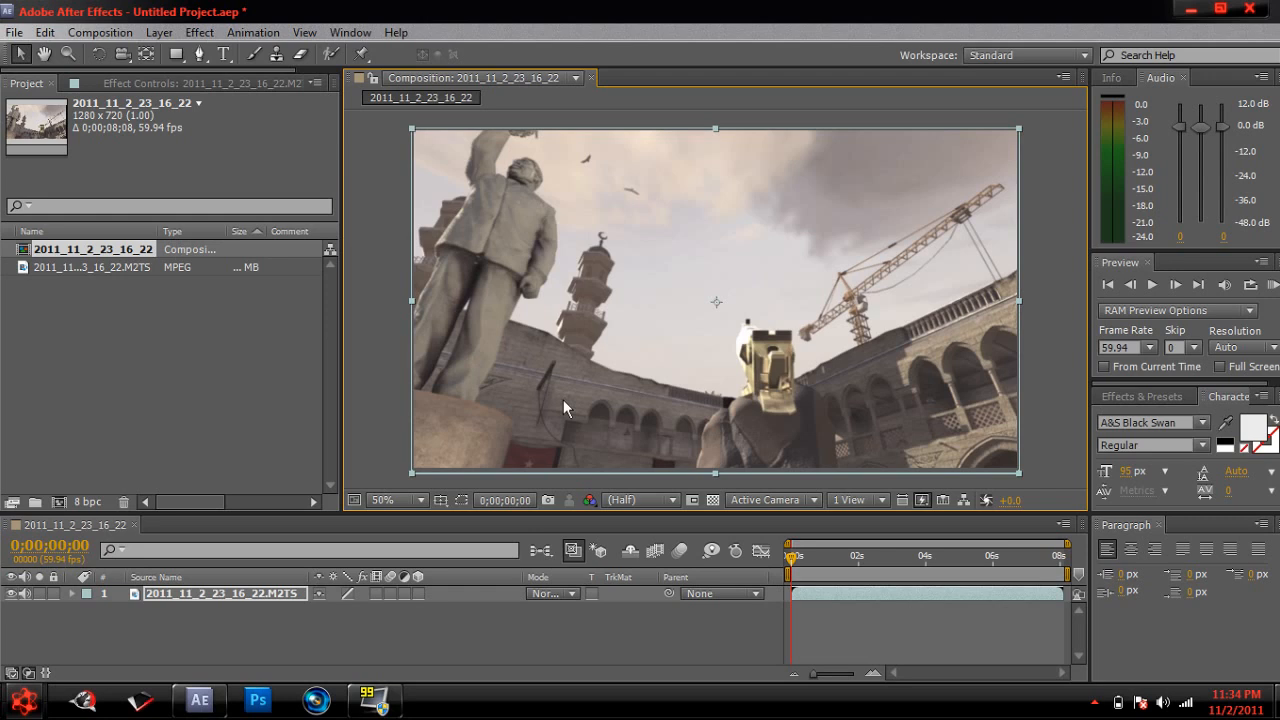
pyautogui.moveTo(590, 338)
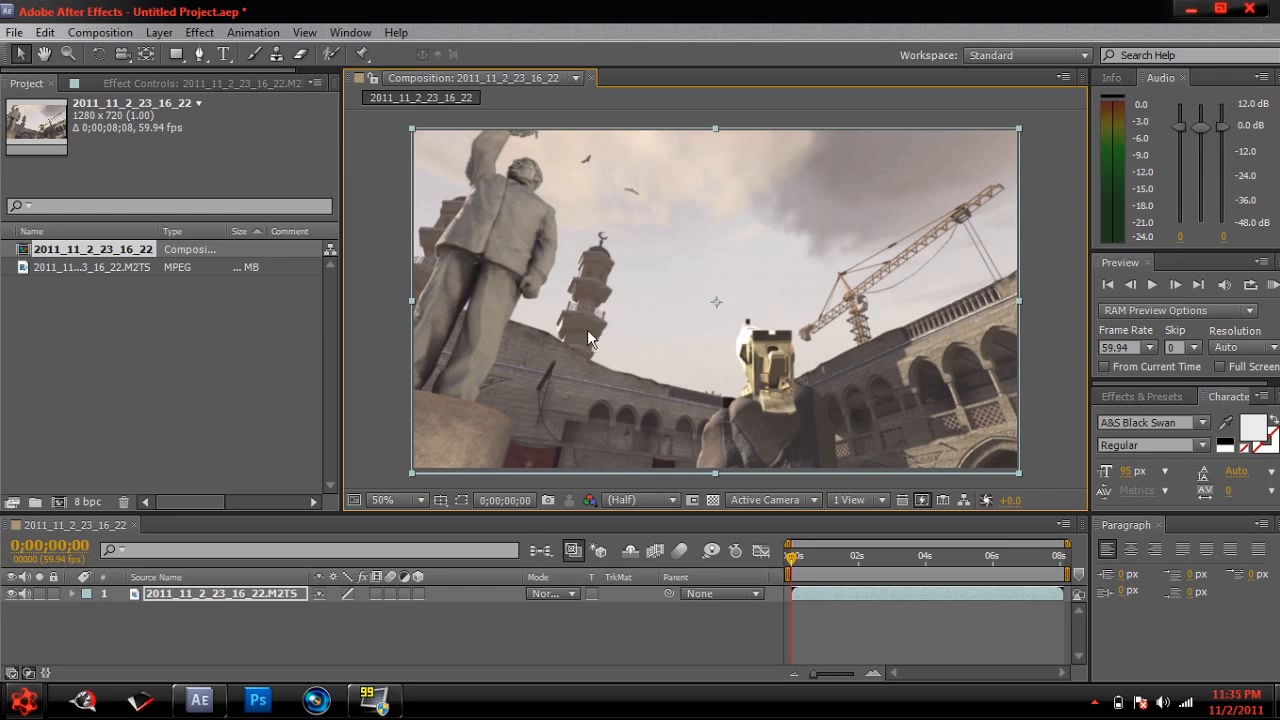
pyautogui.moveTo(323, 133)
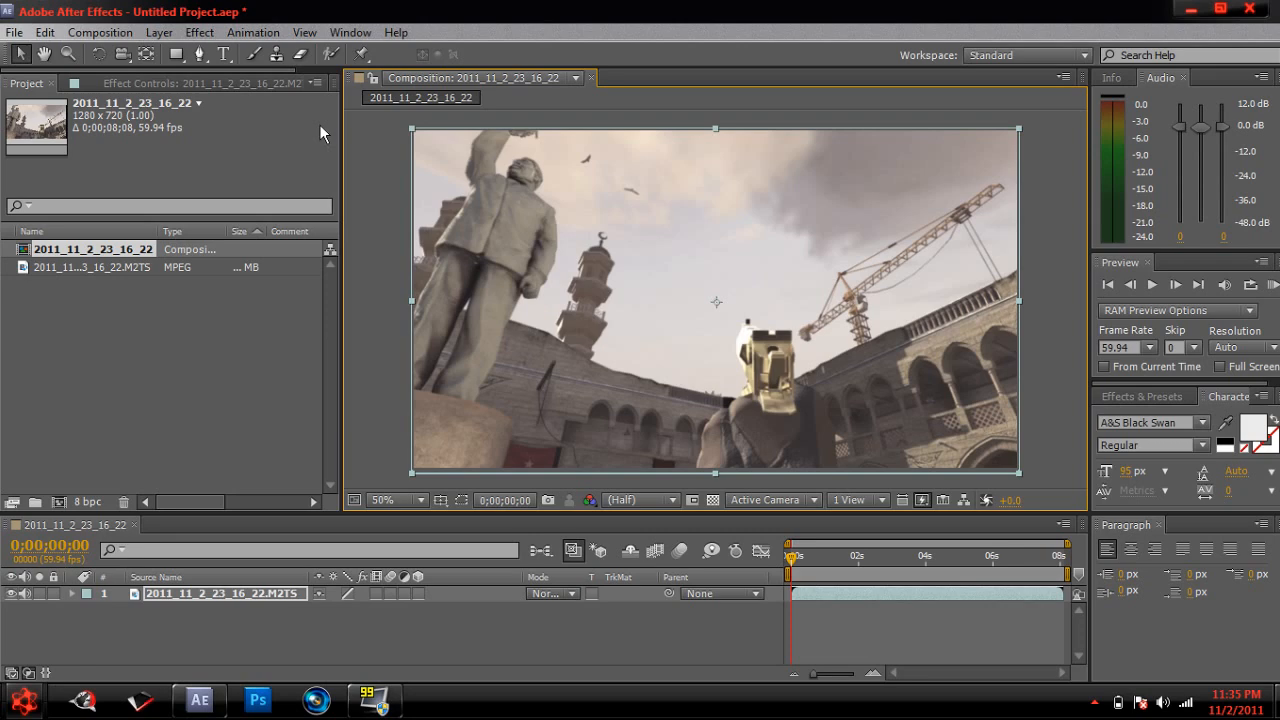
# Open the Effect menu to reach RE:Vision Plug-ins > Twixtor.
pyautogui.click(199, 32)
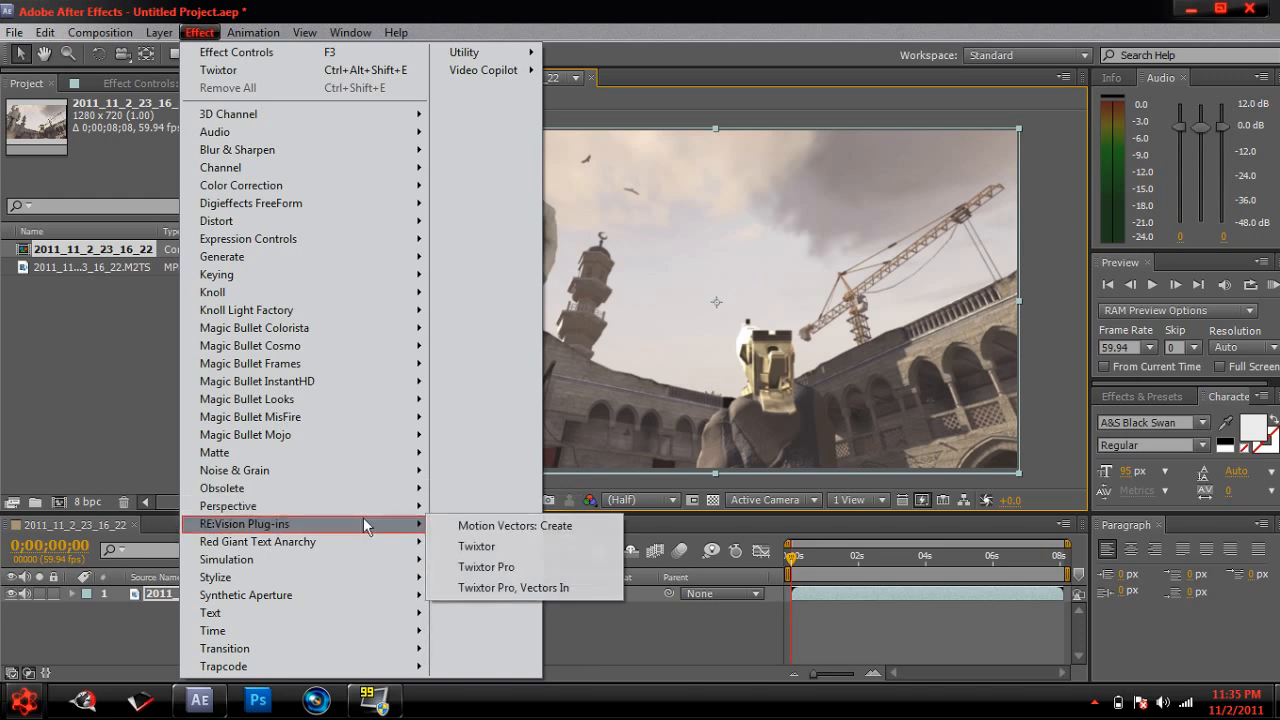
pyautogui.moveTo(485, 513)
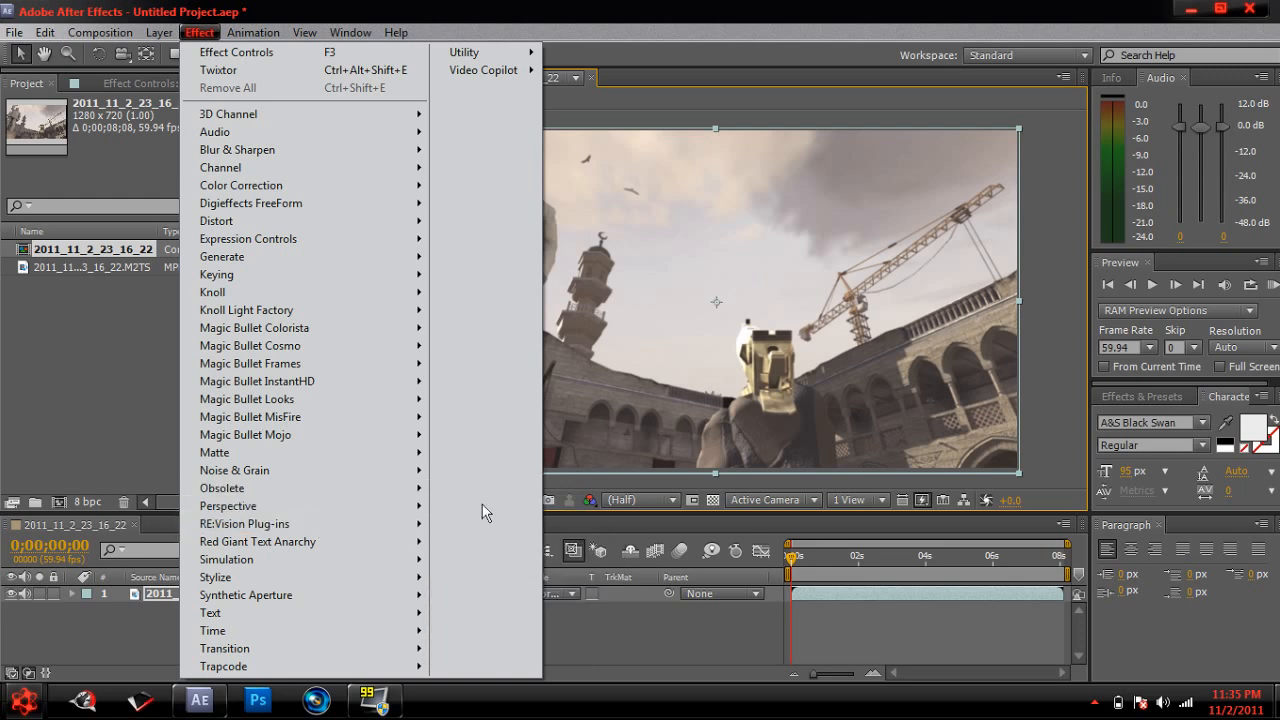
pyautogui.moveTo(245, 524)
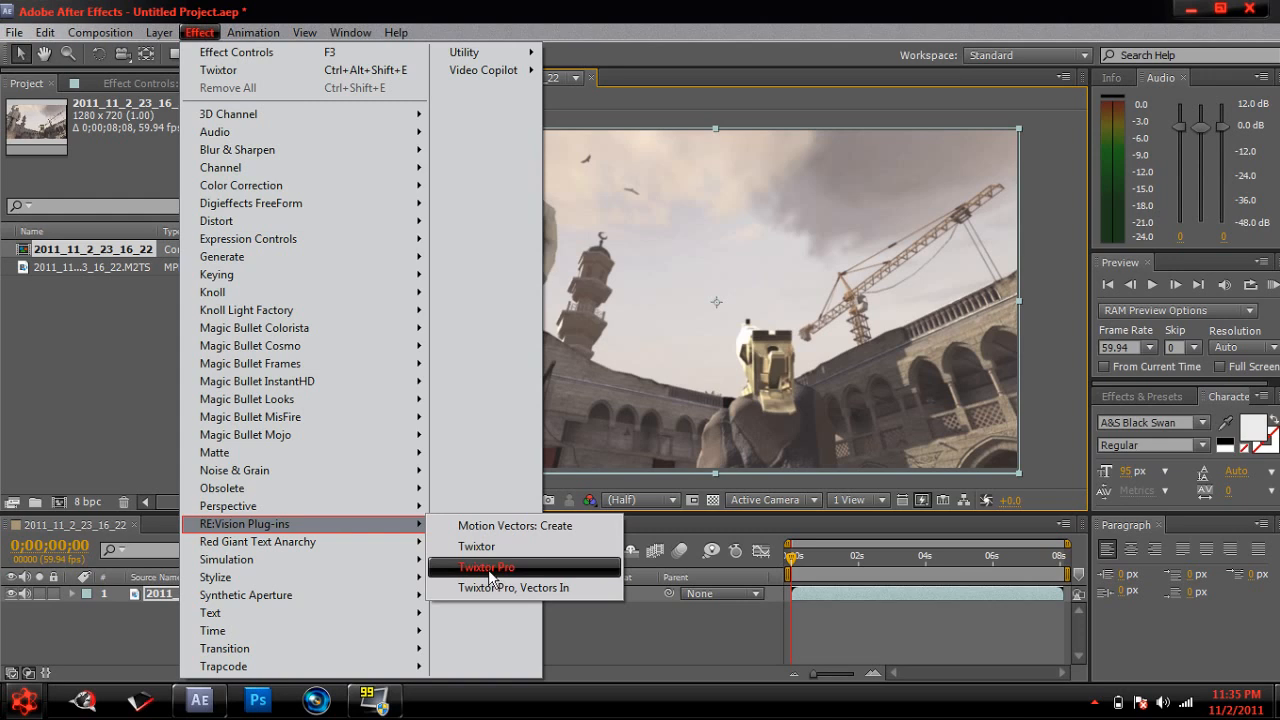
pyautogui.moveTo(477, 547)
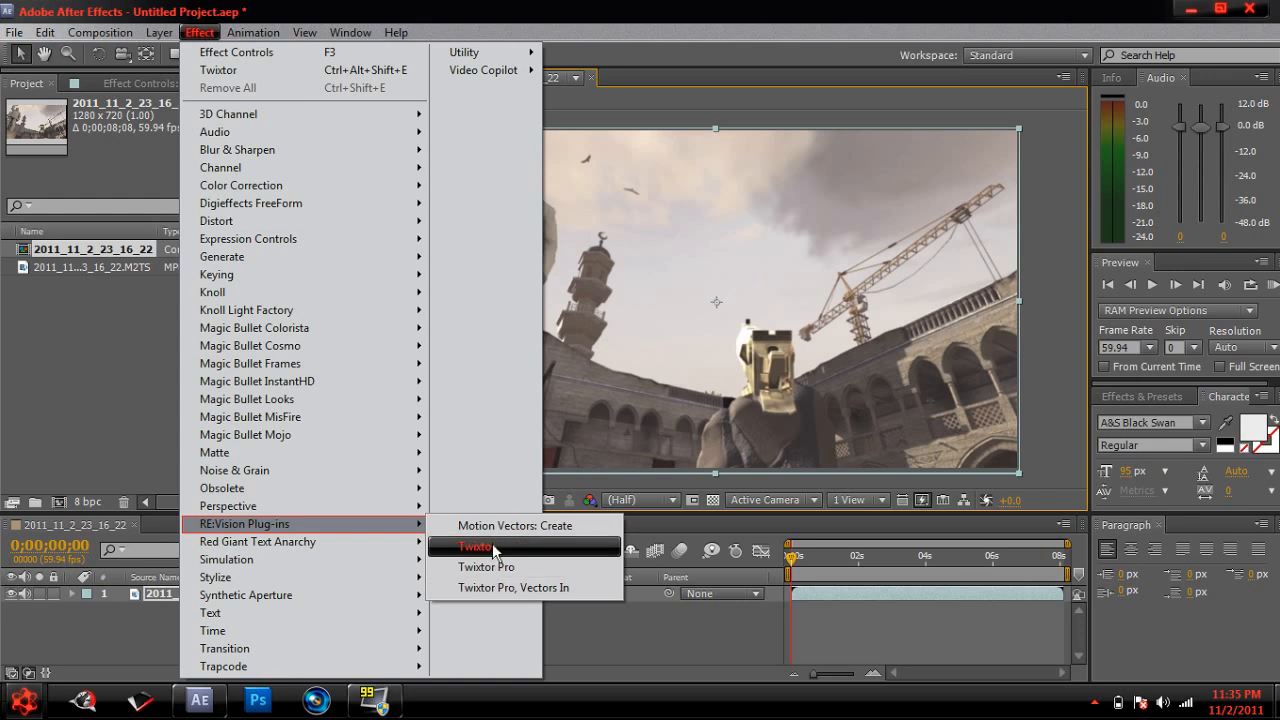
pyautogui.moveTo(234, 470)
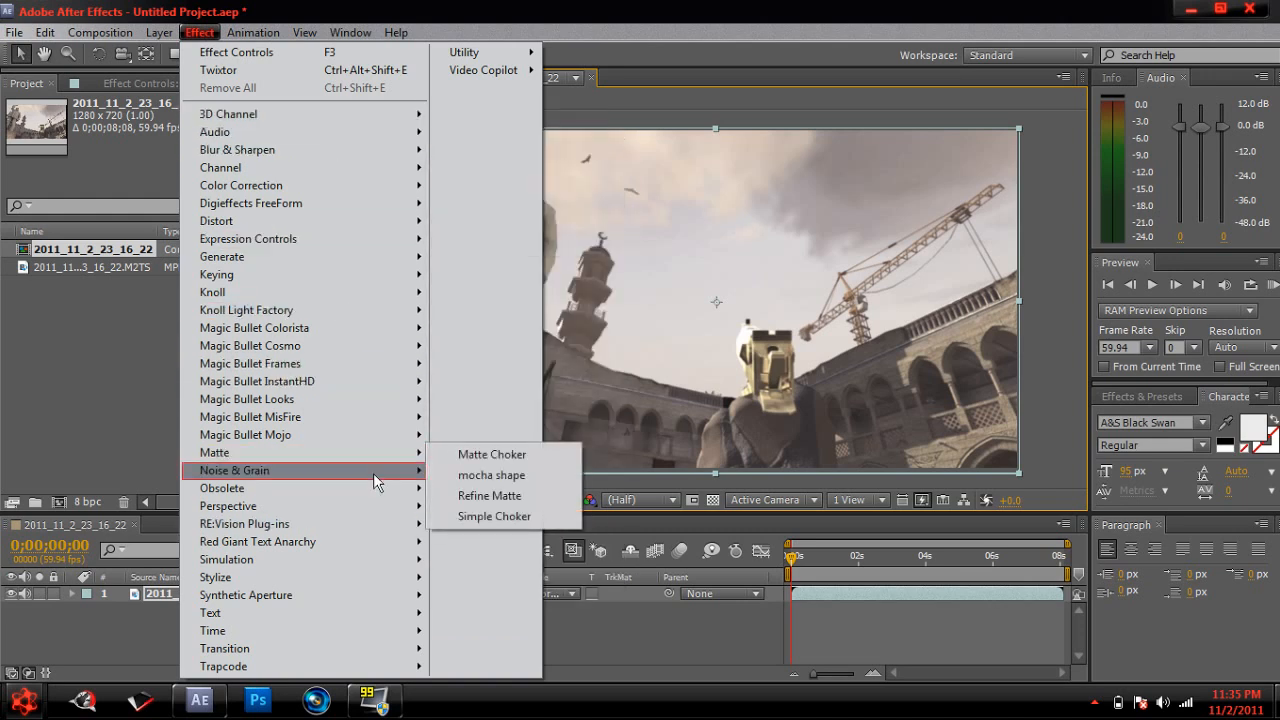
pyautogui.moveTo(250, 524)
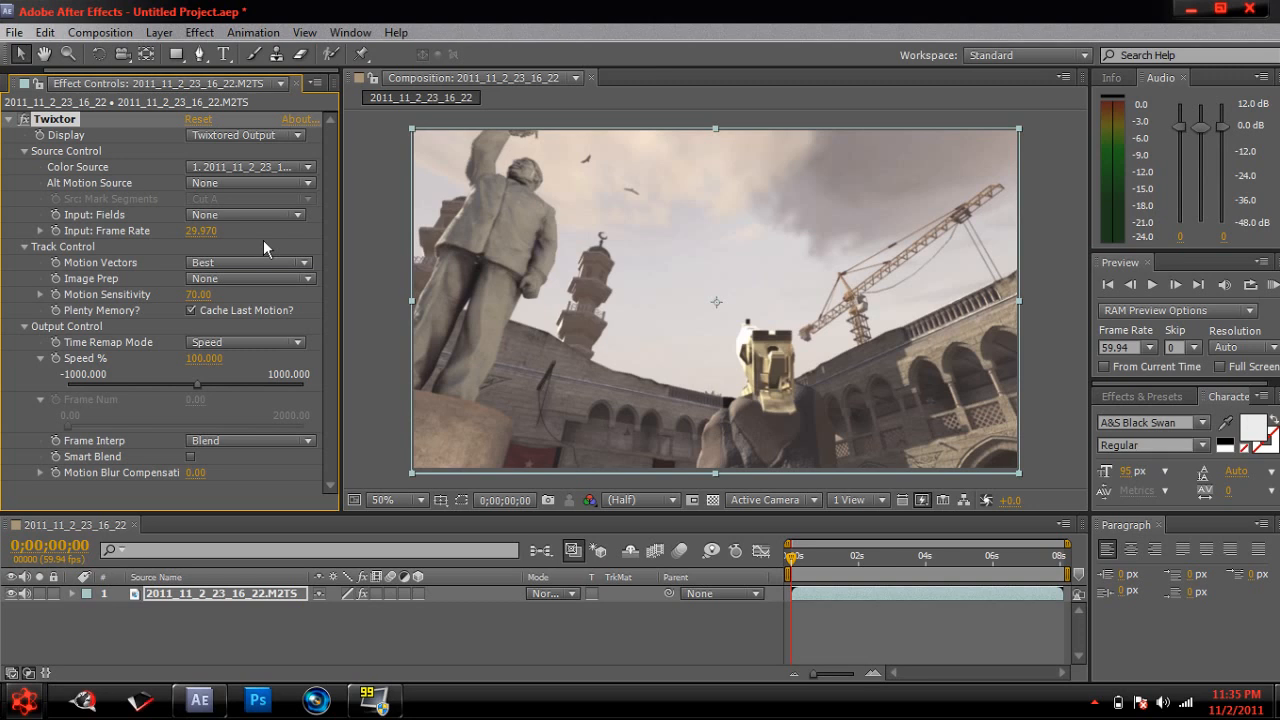
pyautogui.moveTo(370, 254)
pyautogui.write('59.940')
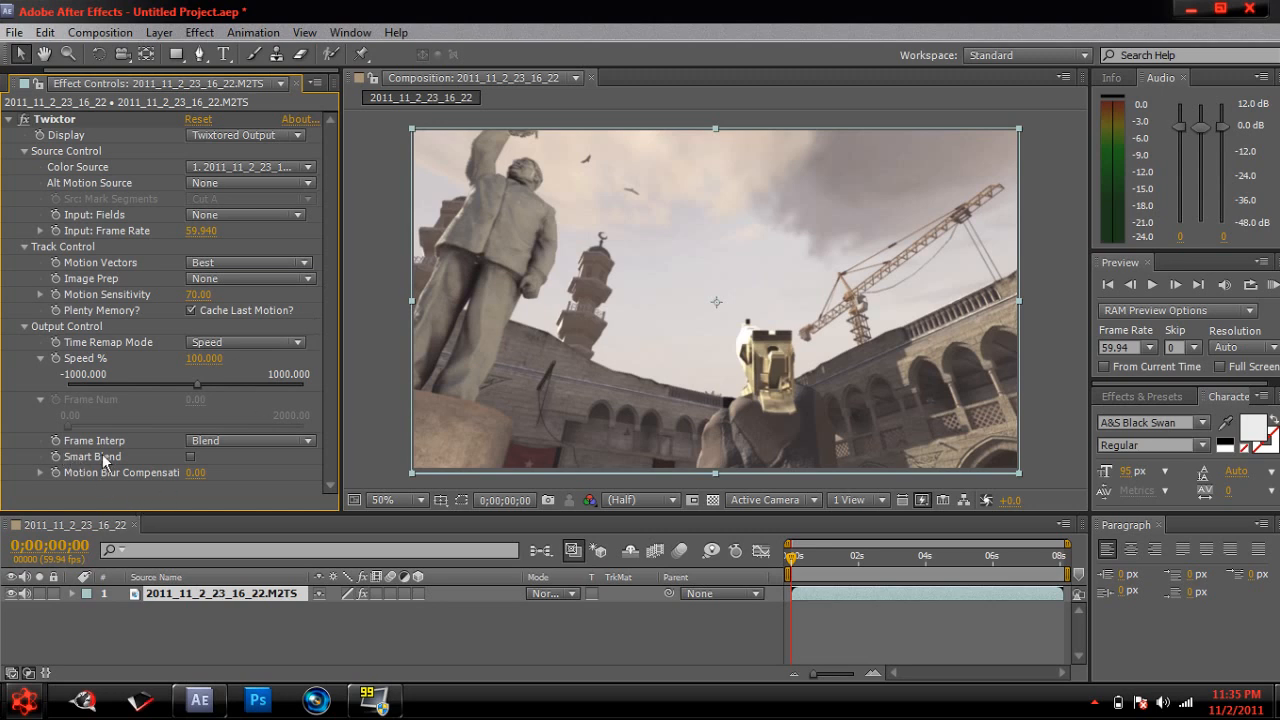
# Turn on Twixtor Smart Blend and collapse the Twixtor effect.
pyautogui.click(185, 457)
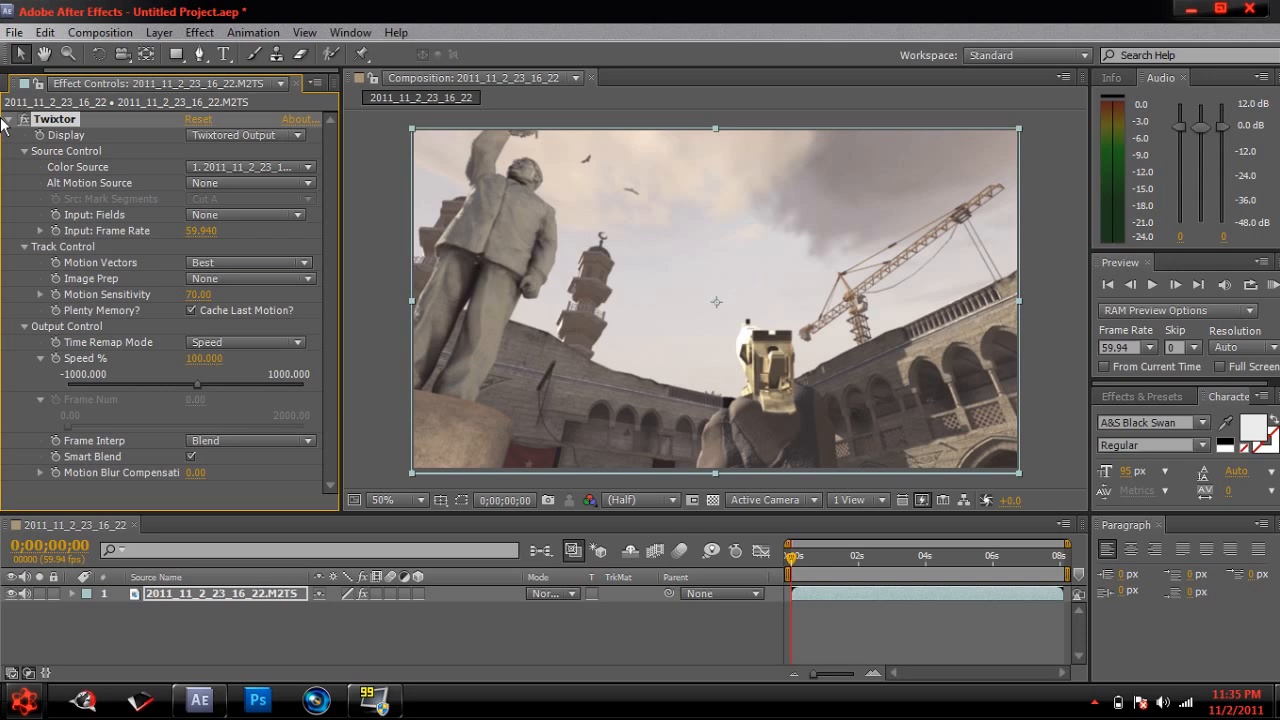
pyautogui.click(8, 119)
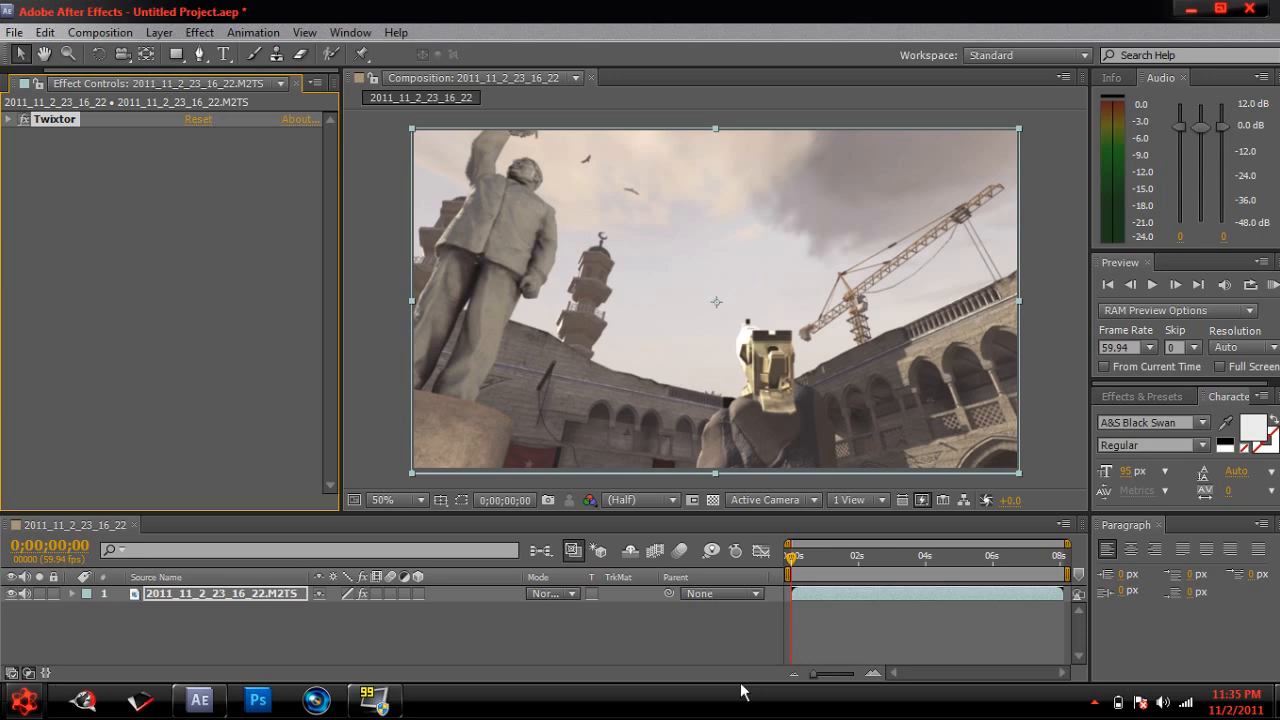
pyautogui.moveTo(570, 320)
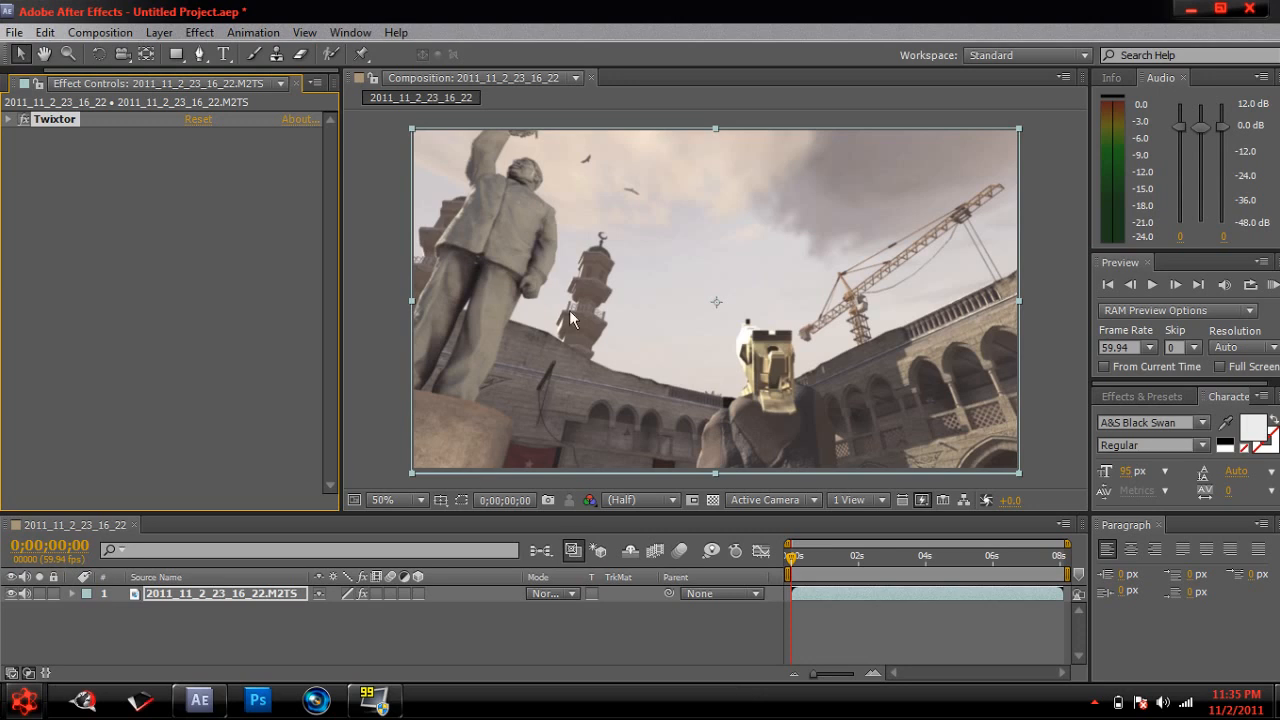
# Set the gameplay layer's frame blending to Frame Mix from the Layer menu.
pyautogui.click(159, 32)
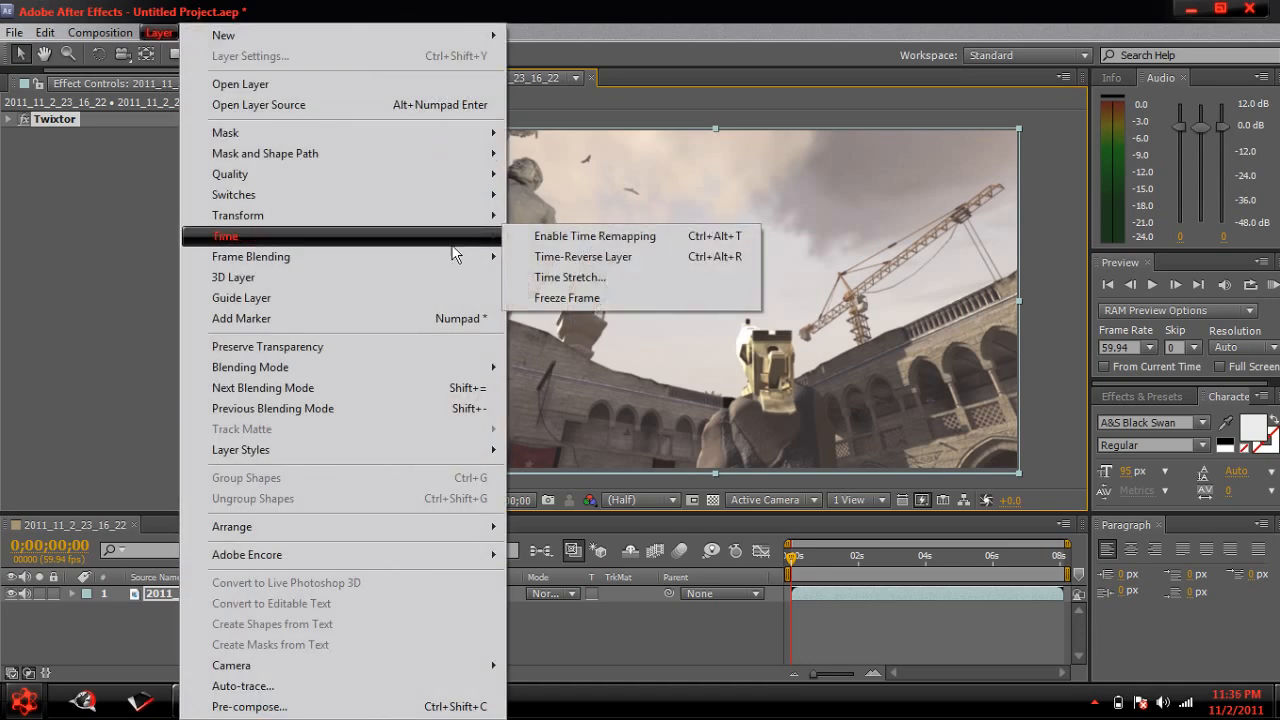
pyautogui.moveTo(250, 256)
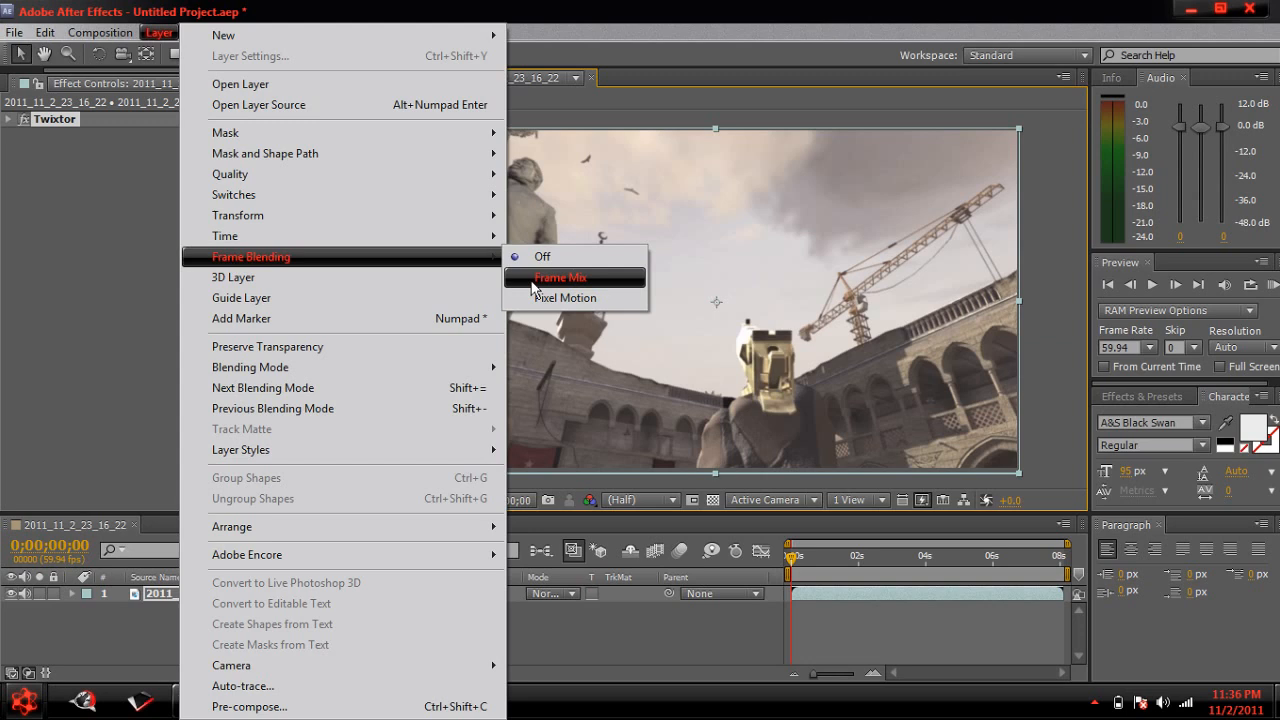
pyautogui.click(560, 277)
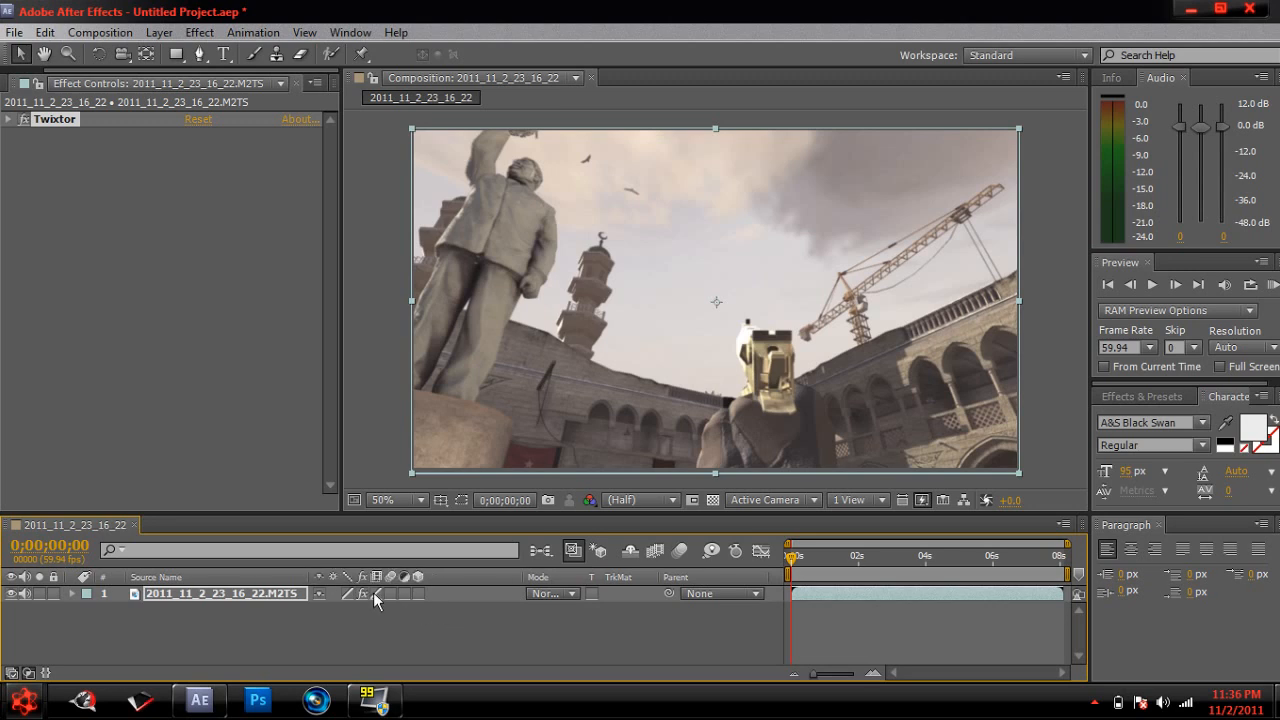
pyautogui.moveTo(665, 553)
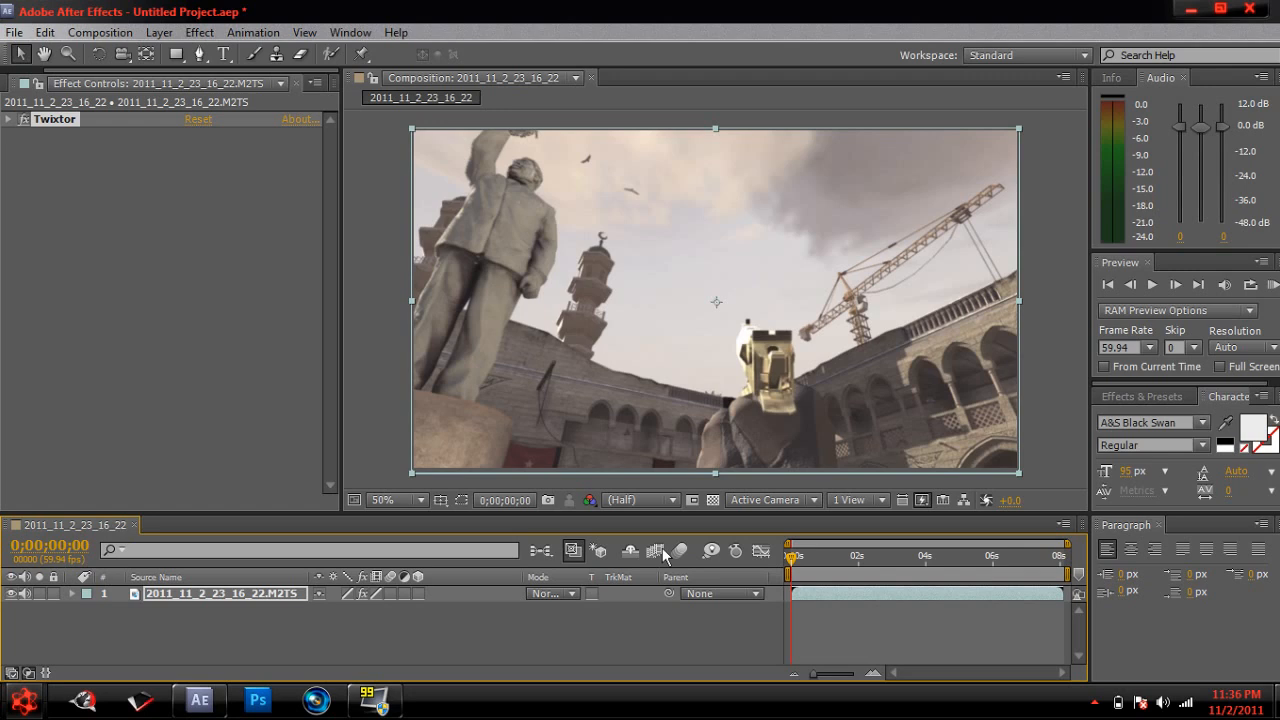
pyautogui.moveTo(657, 551)
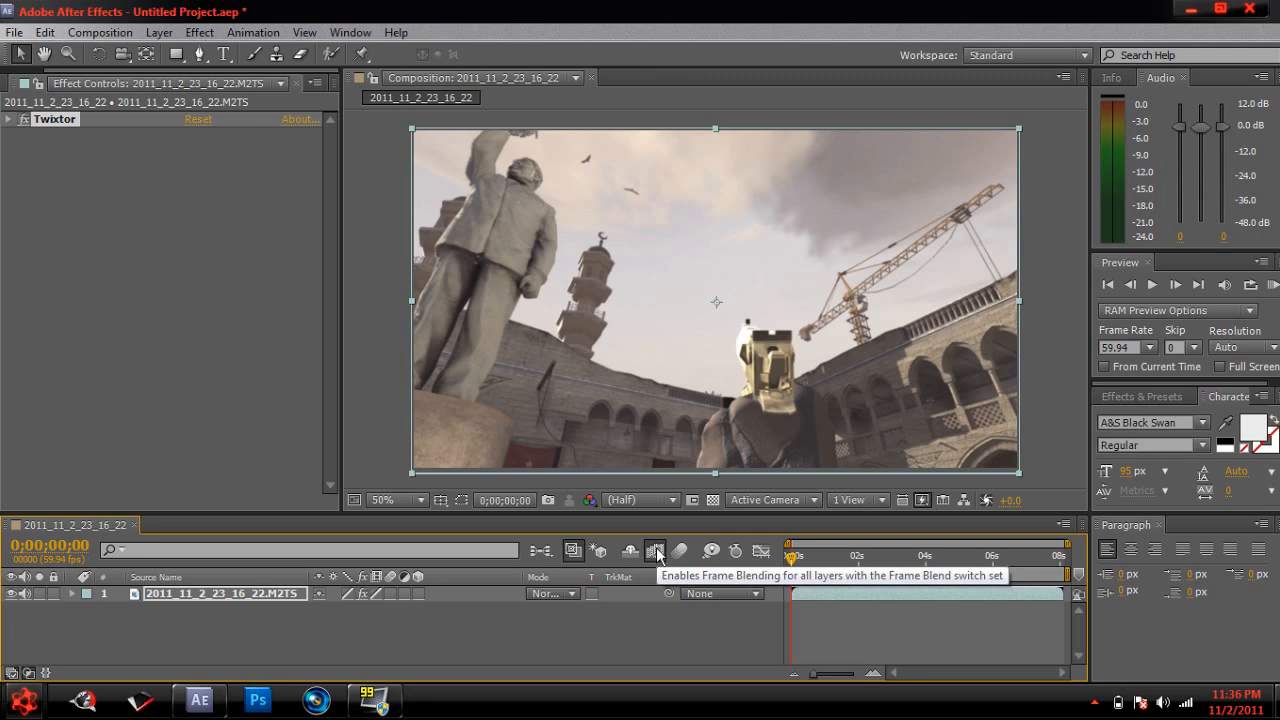
pyautogui.moveTo(717, 608)
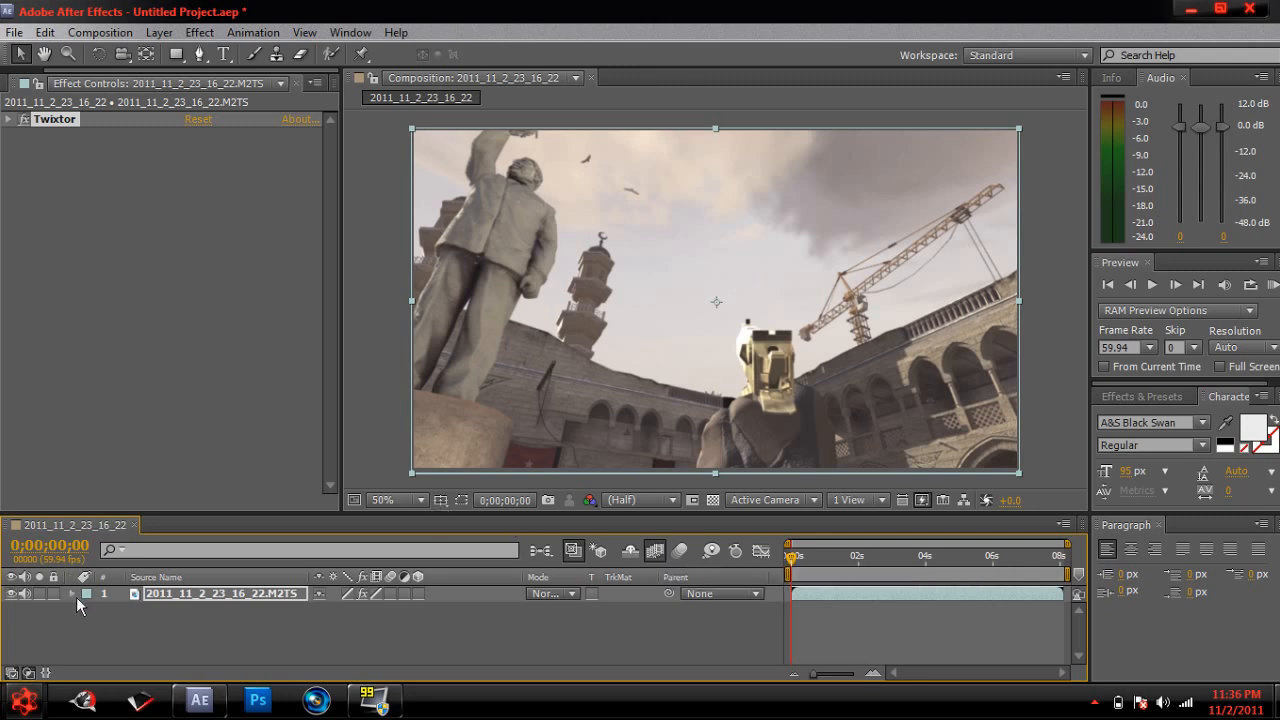
# Expand the layer's Effects > Twixtor > Output Control to show Speed % at 100.
pyautogui.click(72, 593)
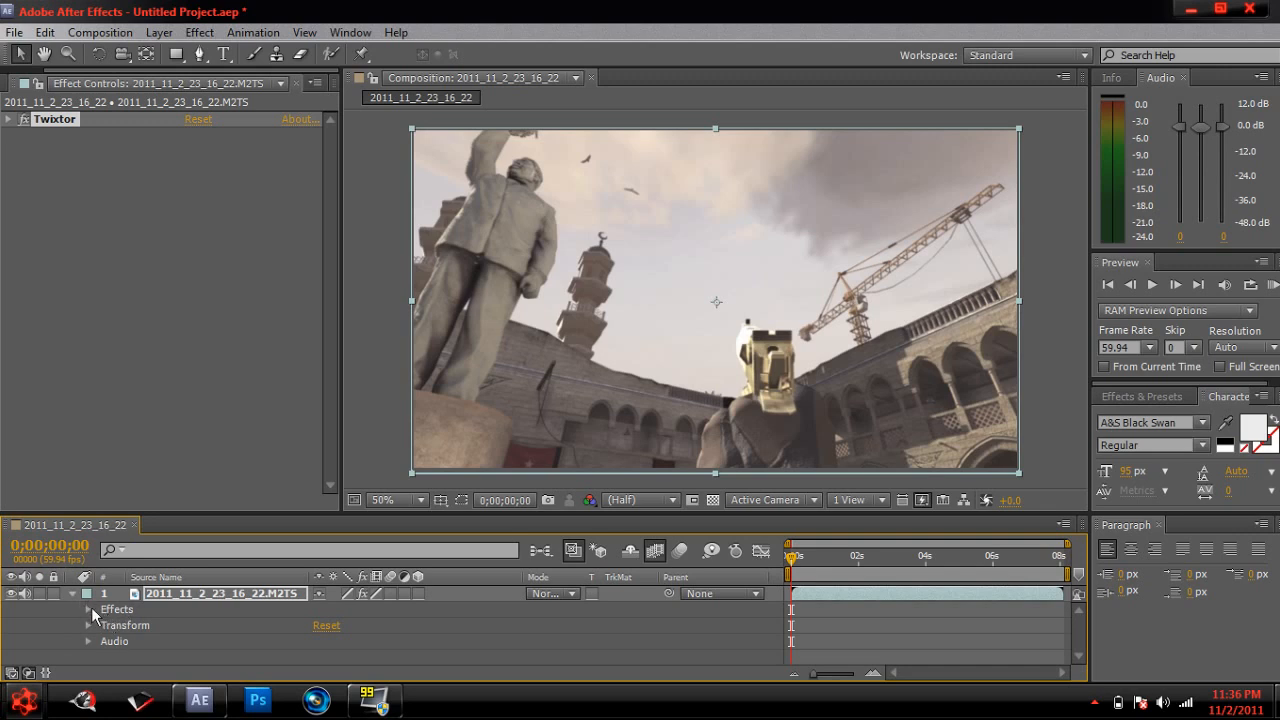
pyautogui.click(89, 609)
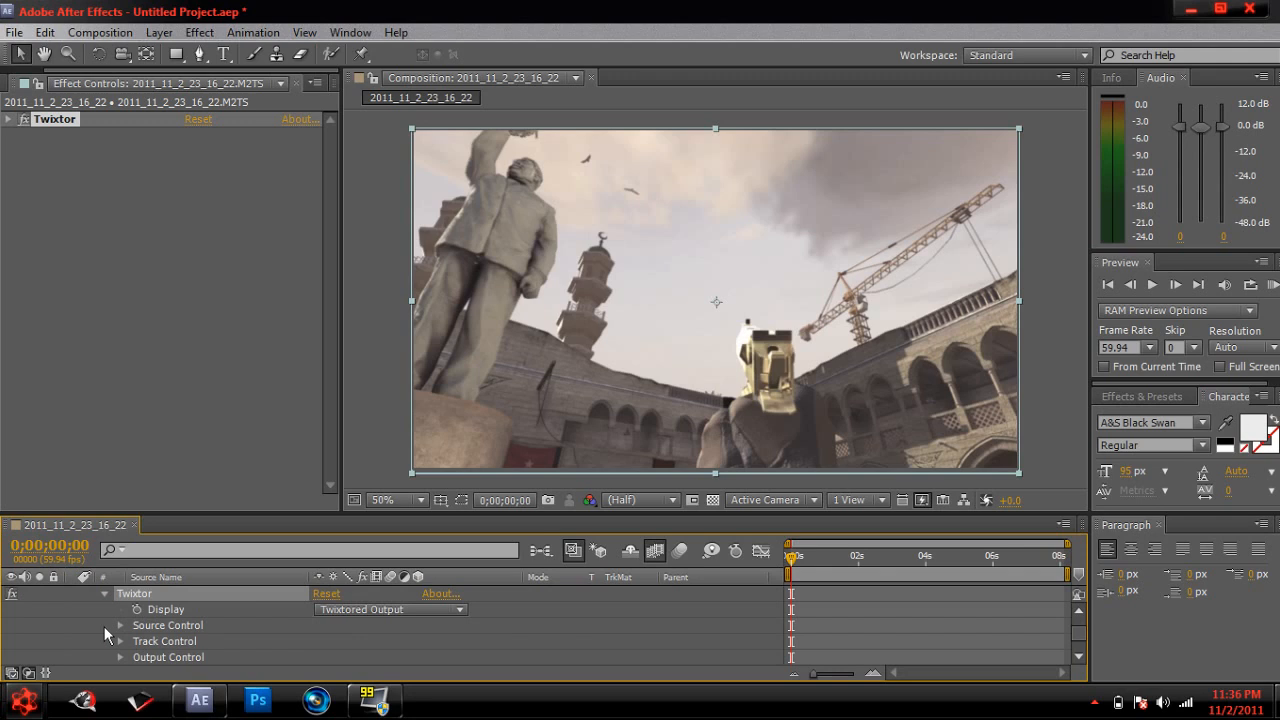
pyautogui.click(120, 657)
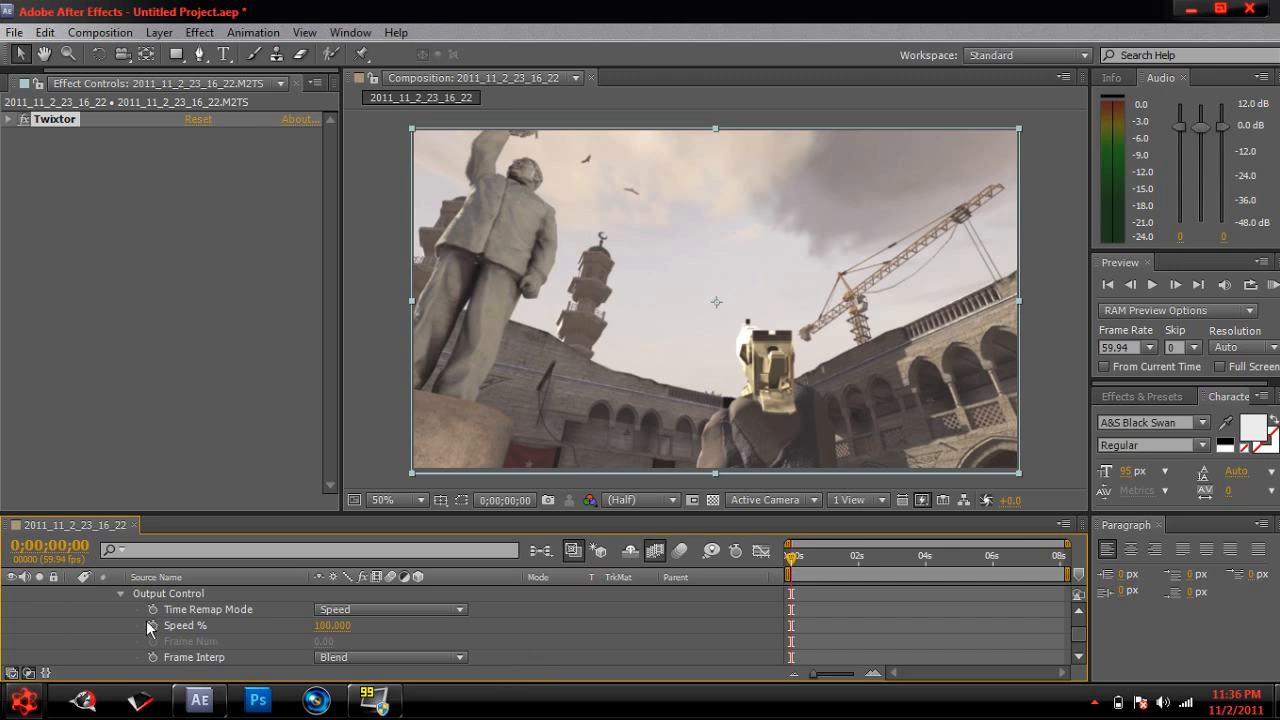
pyautogui.moveTo(153, 630)
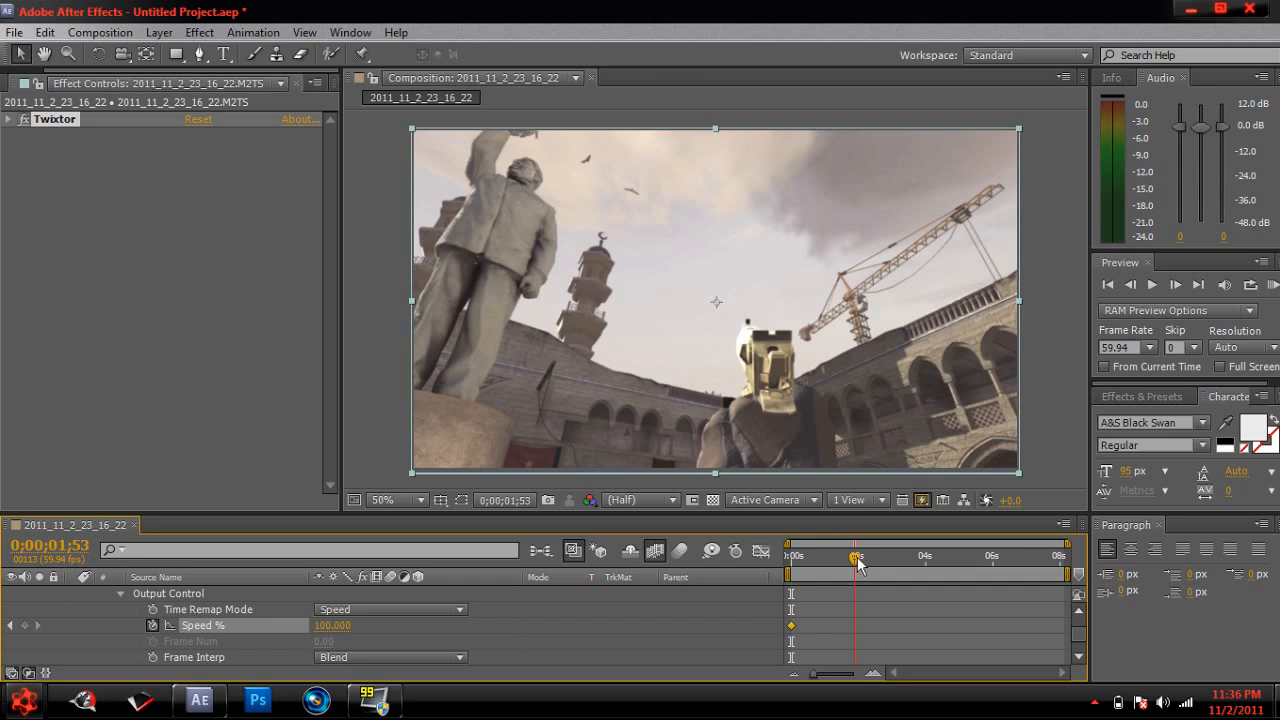
# Move the current time to about four seconds and step back two frames.
pyautogui.moveTo(855, 557); pyautogui.dragTo(865, 557)
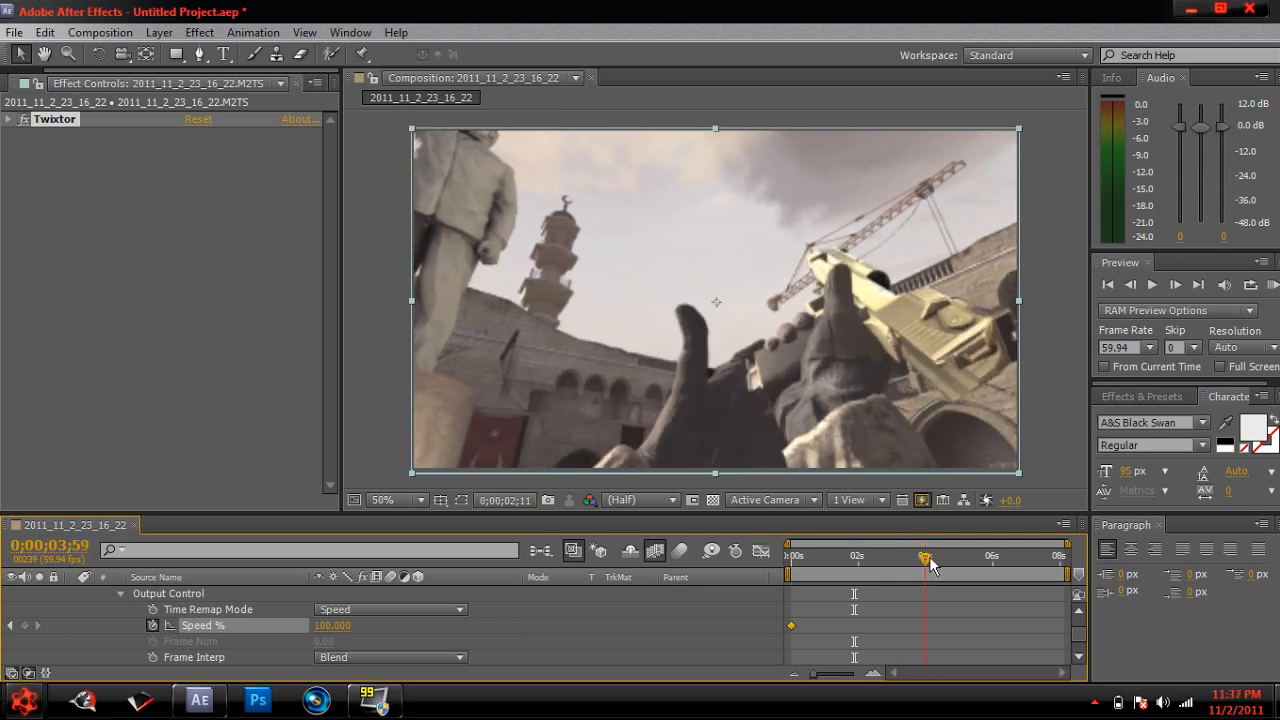
pyautogui.click(925, 557)
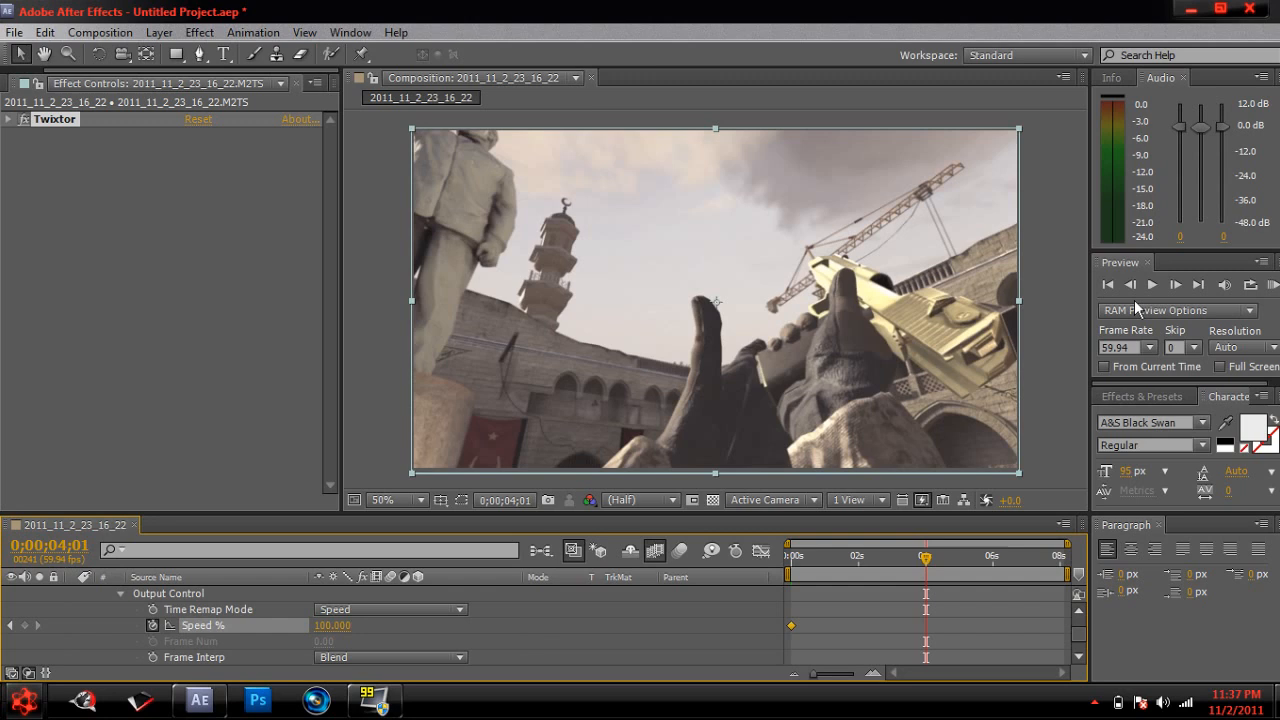
pyautogui.moveTo(1131, 285)
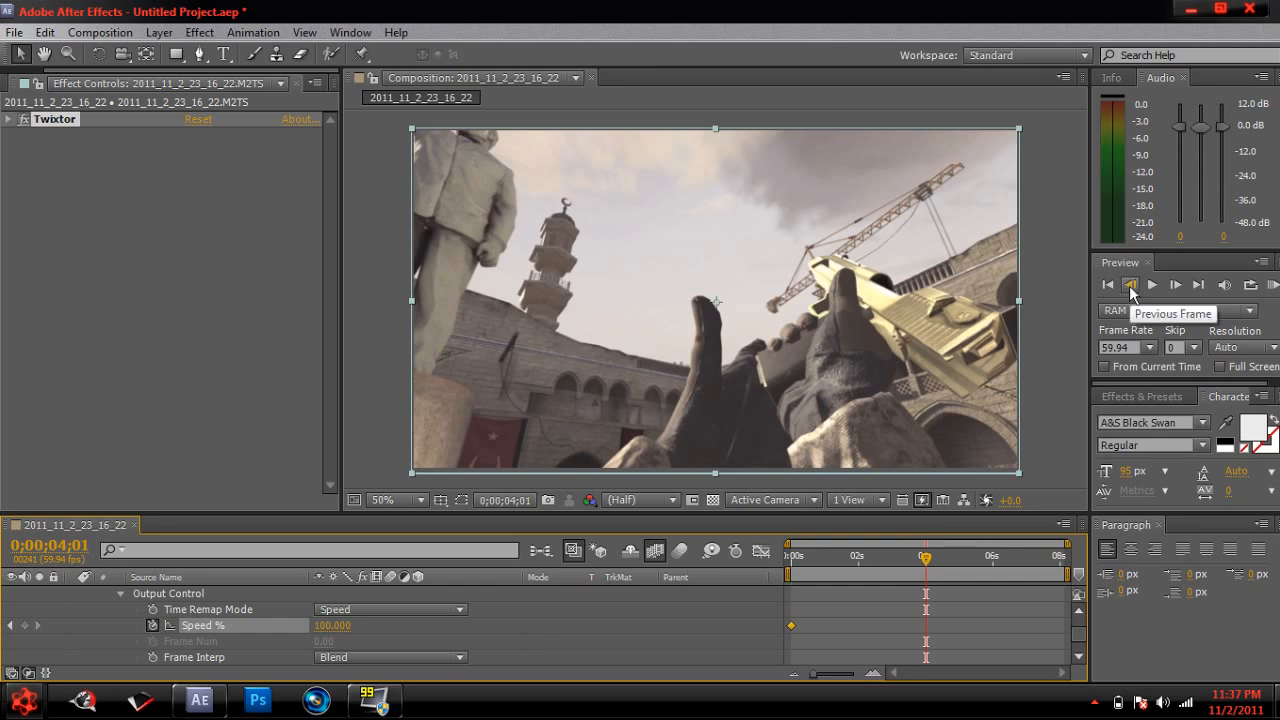
pyautogui.click(1131, 285)
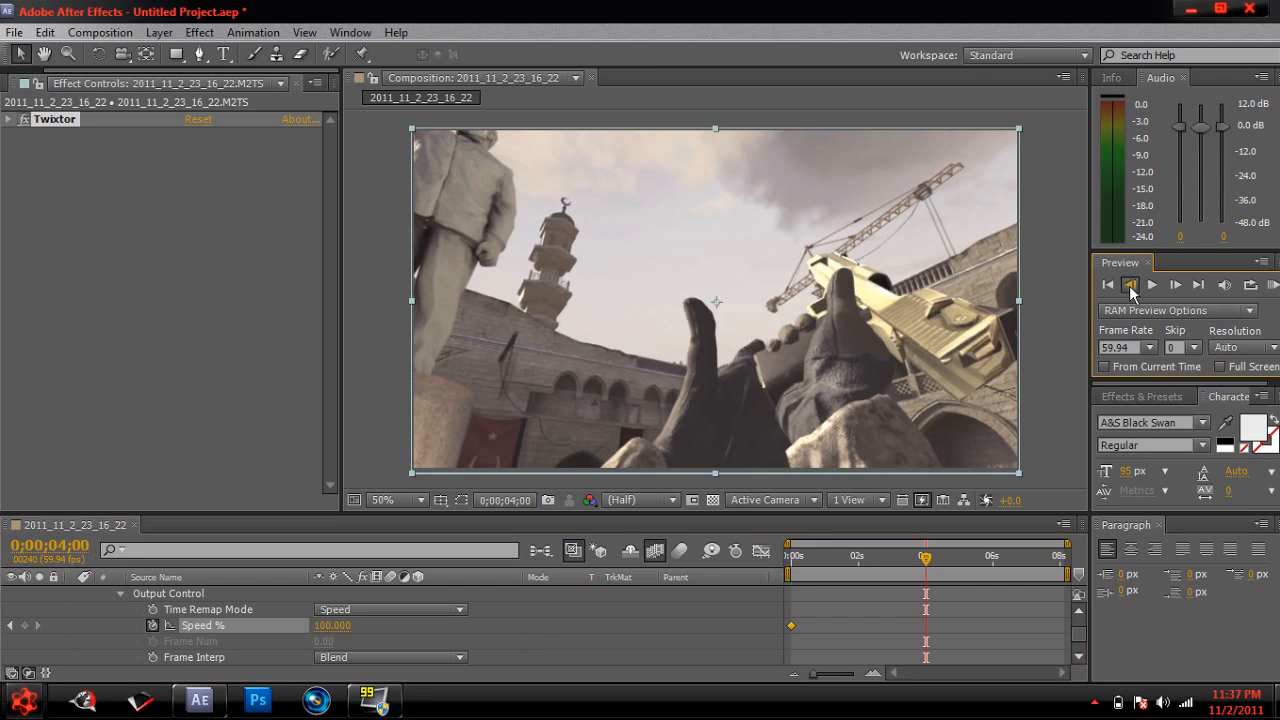
pyautogui.click(1130, 284)
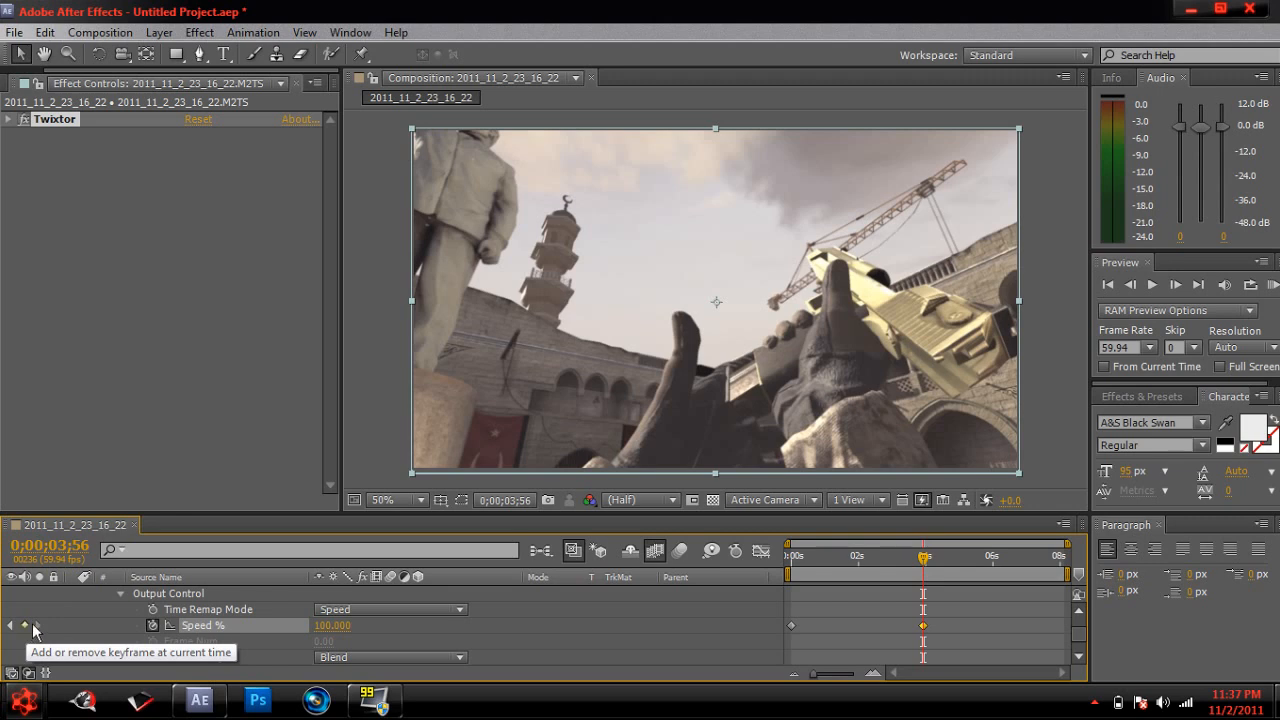
pyautogui.moveTo(1158, 326)
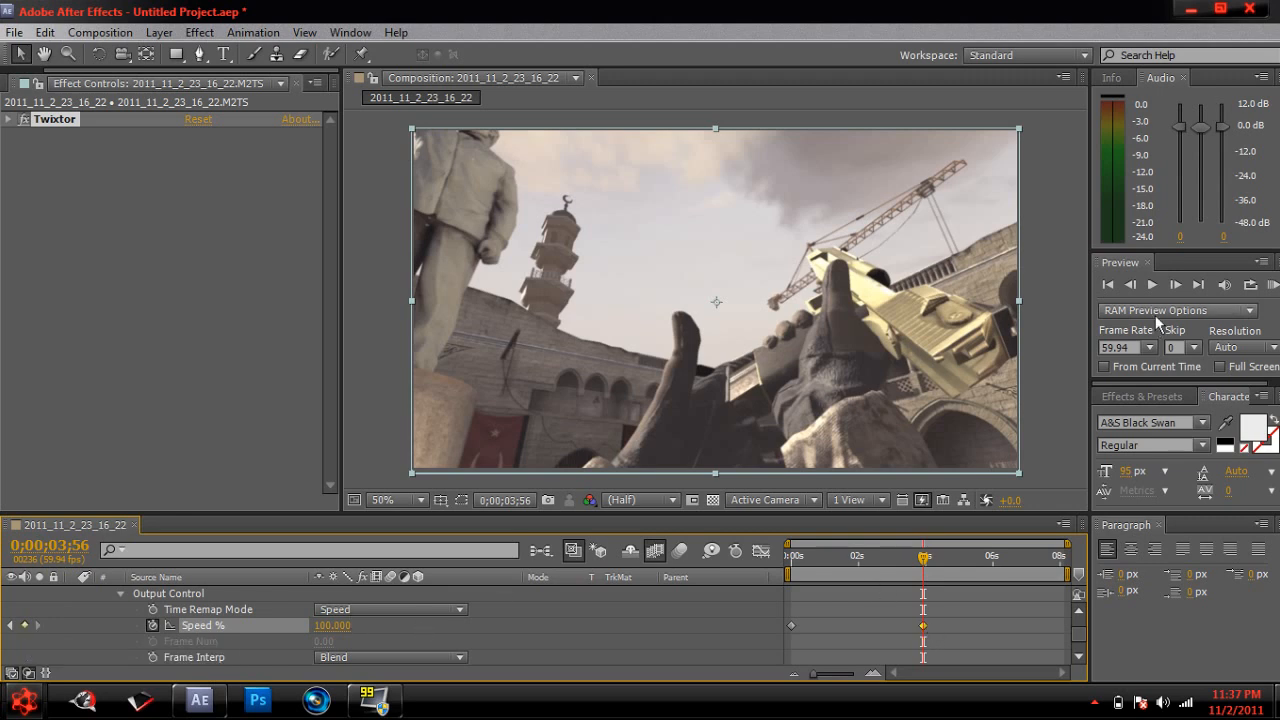
# Step forward two frames to position the 2% Speed keyframe.
pyautogui.click(1176, 284)
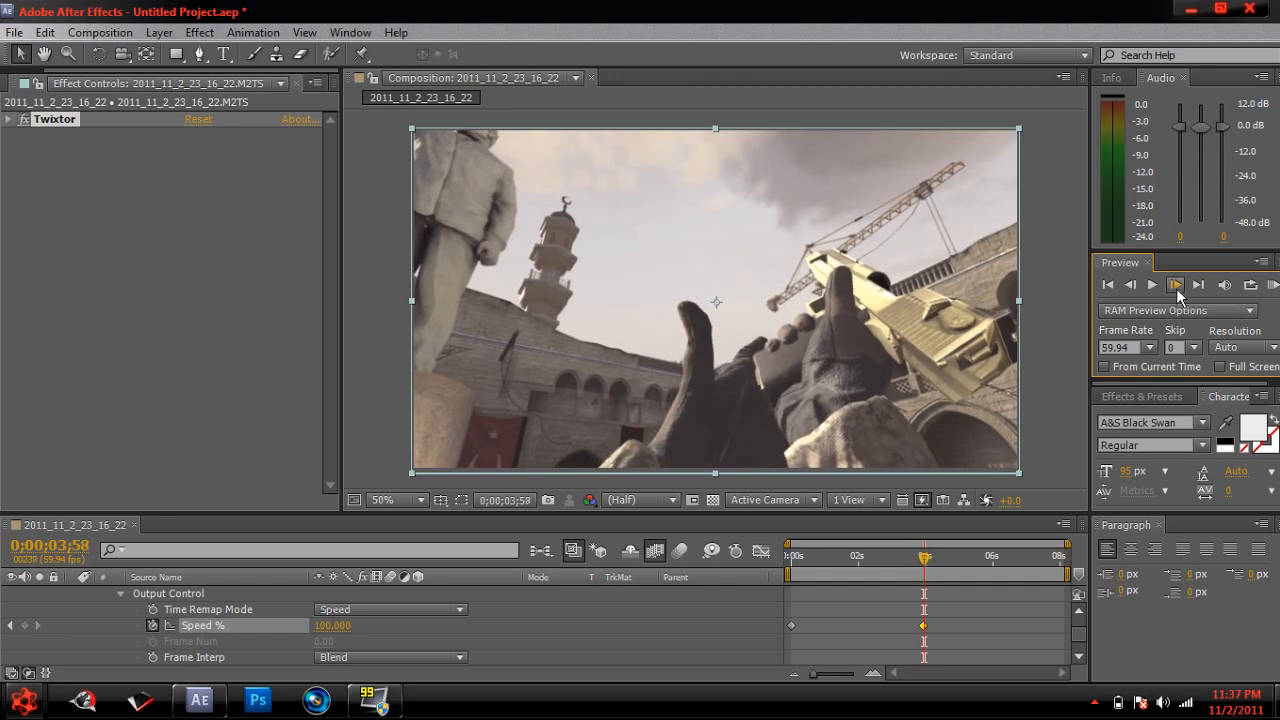
pyautogui.click(1175, 285)
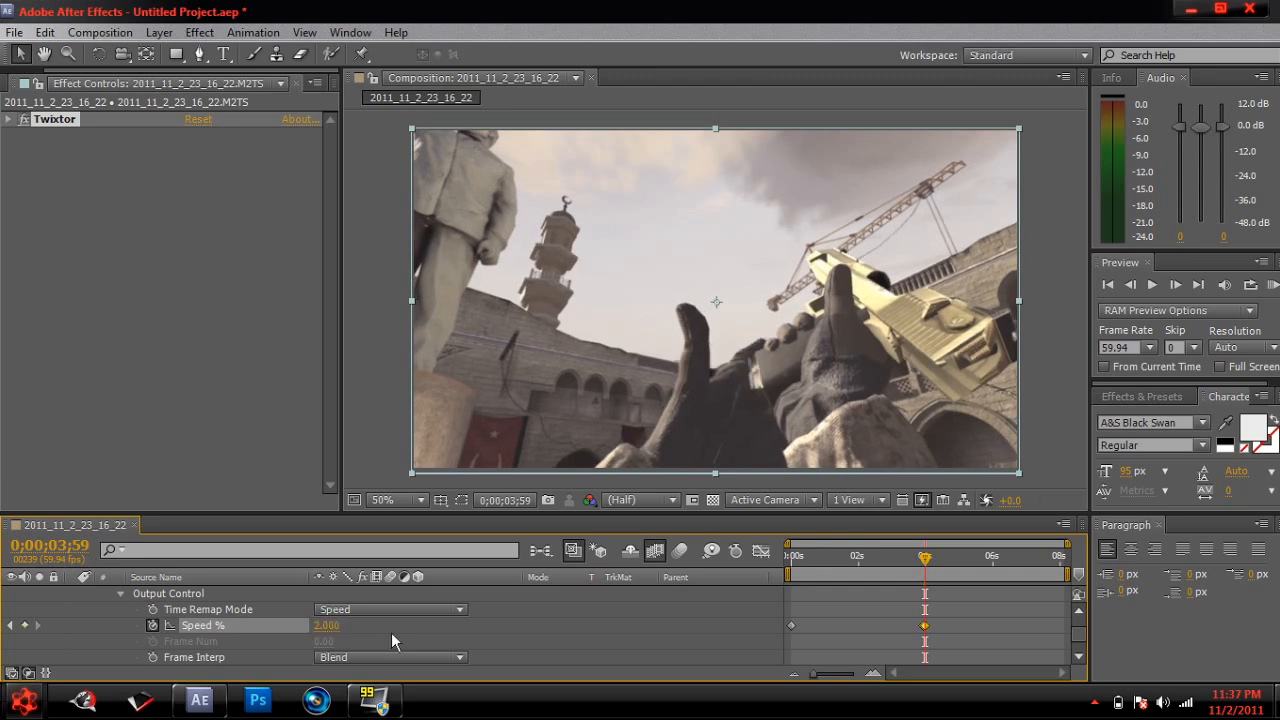
pyautogui.moveTo(730, 327)
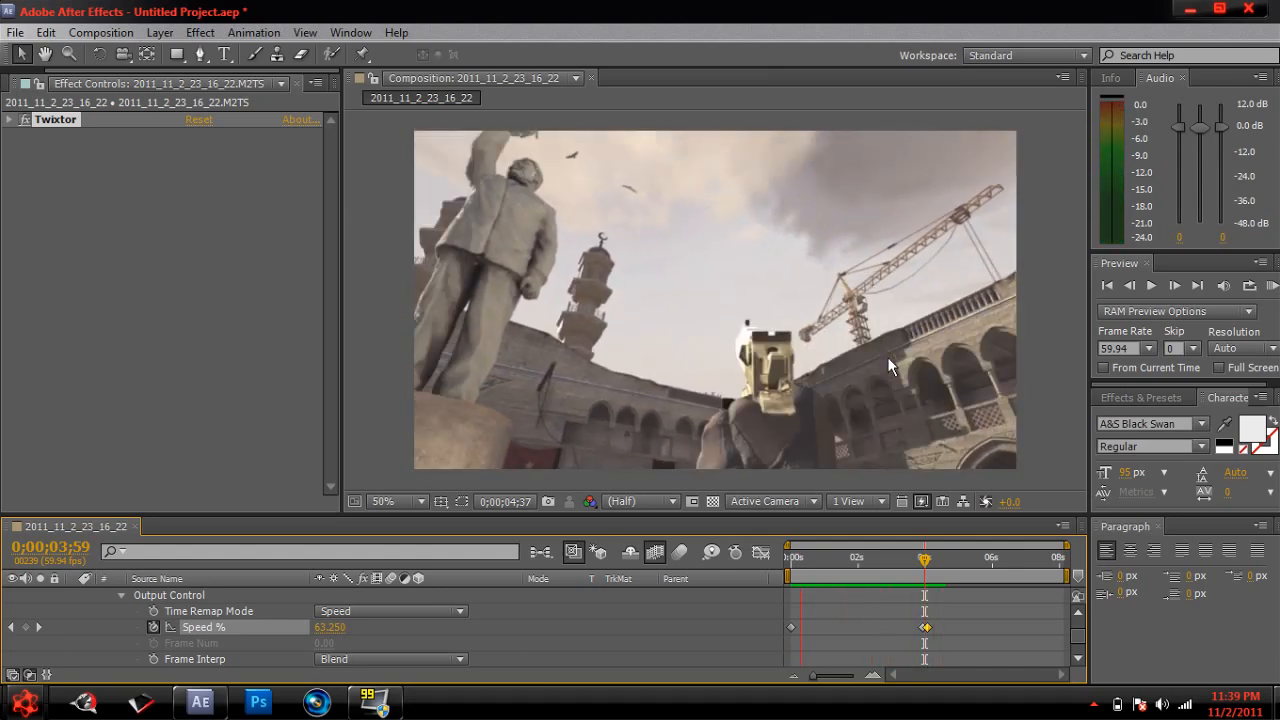
# Scrub through the slow-motion section to about 5.7 seconds.
pyautogui.moveTo(923, 558); pyautogui.dragTo(923, 558)
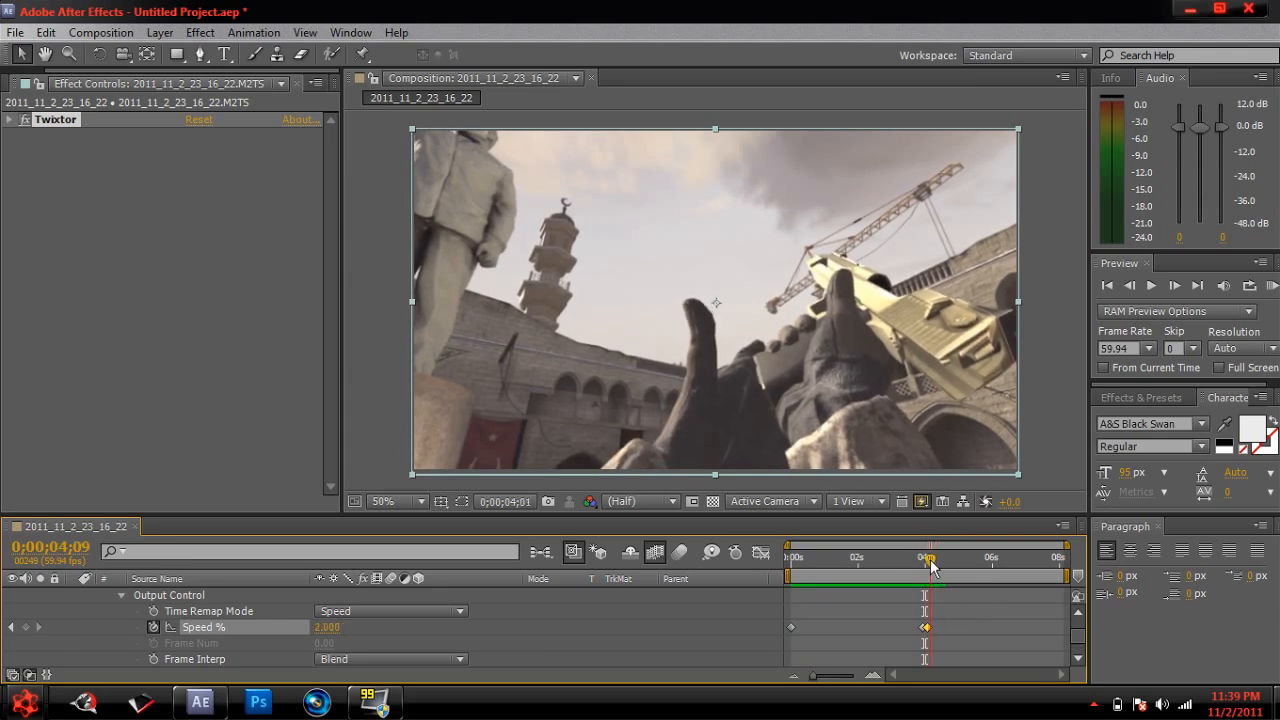
pyautogui.moveTo(928, 557); pyautogui.dragTo(943, 557)
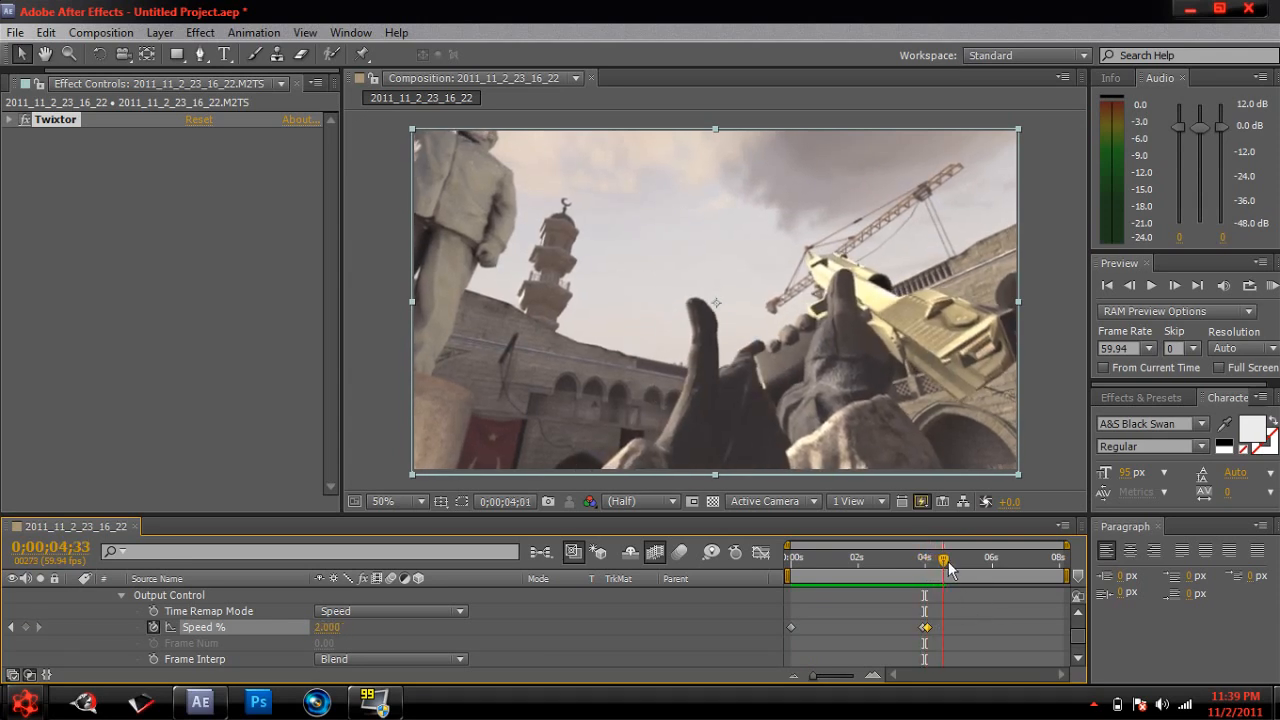
pyautogui.moveTo(943, 560); pyautogui.dragTo(965, 560)
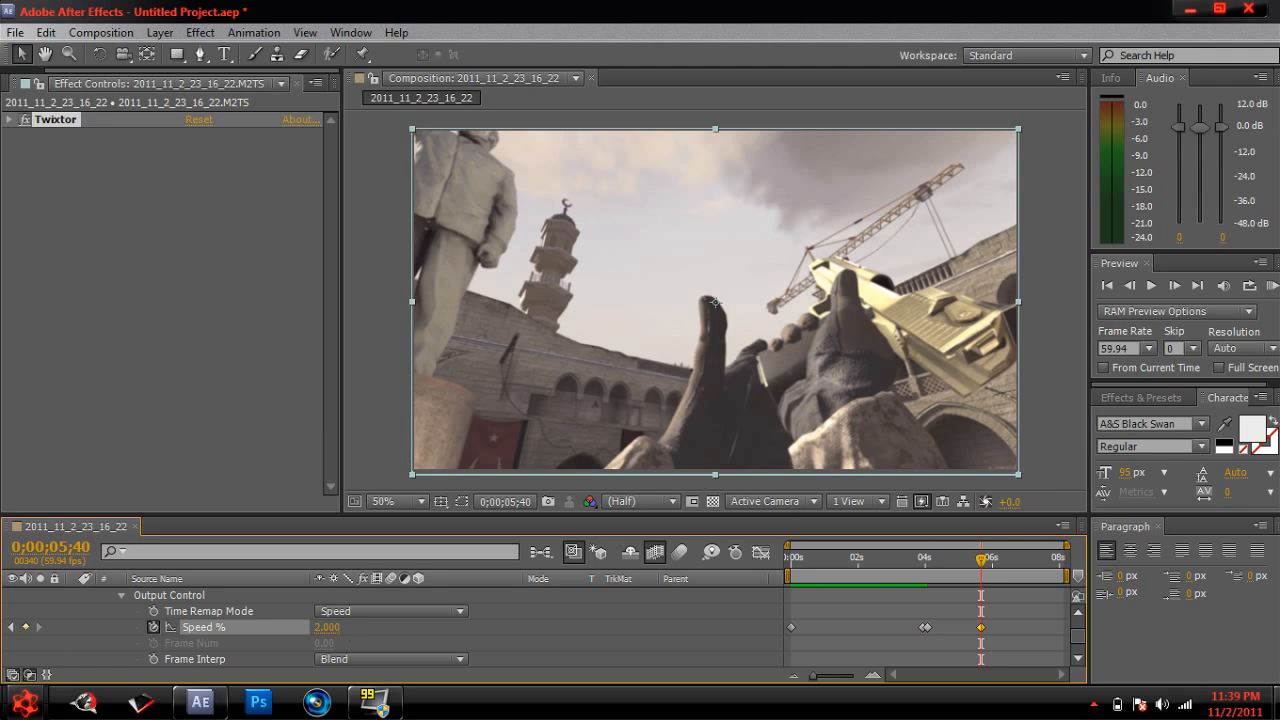
pyautogui.moveTo(1174, 287)
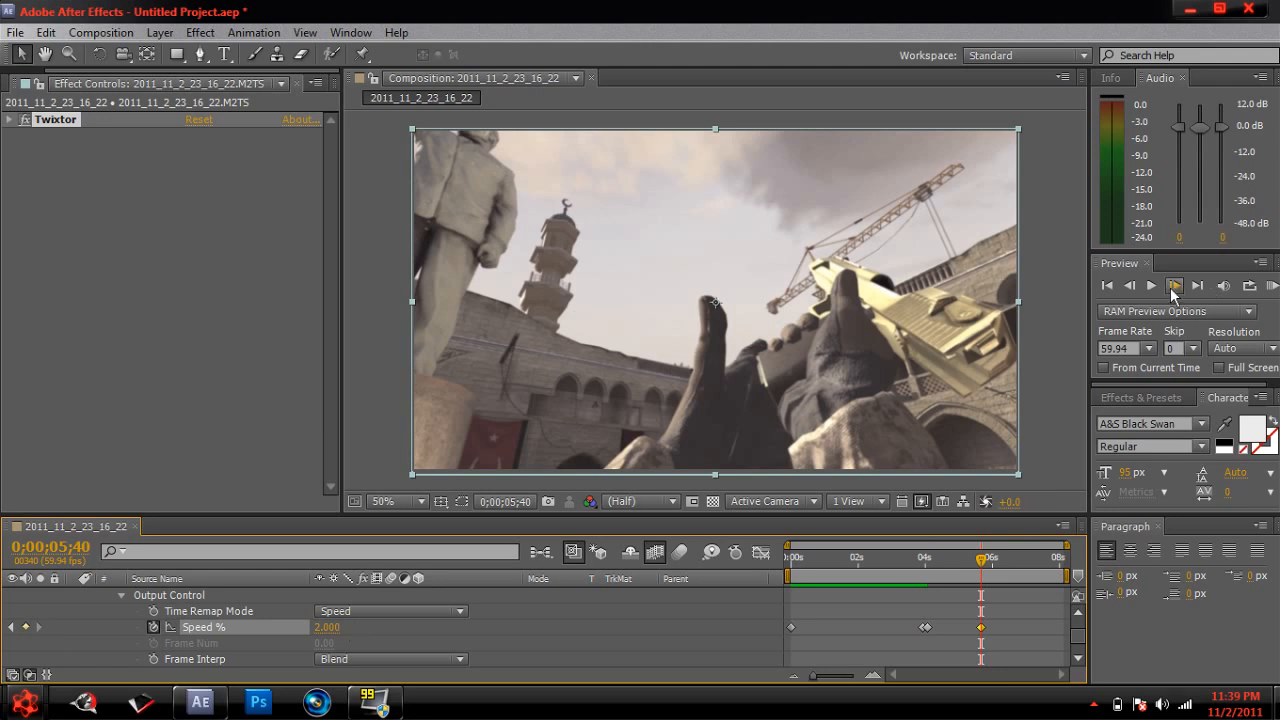
# Step forward a frame for the 100% Speed keyframe, then move the time indicator.
pyautogui.click(1174, 286)
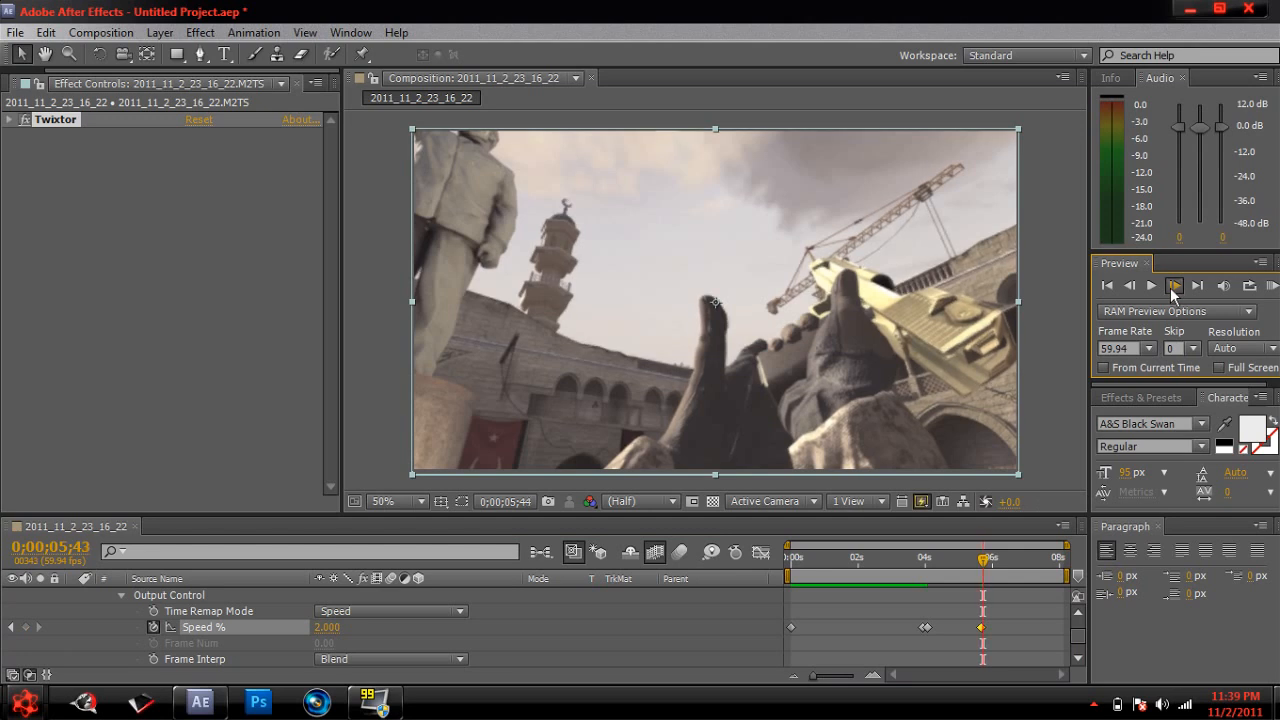
pyautogui.moveTo(400, 578)
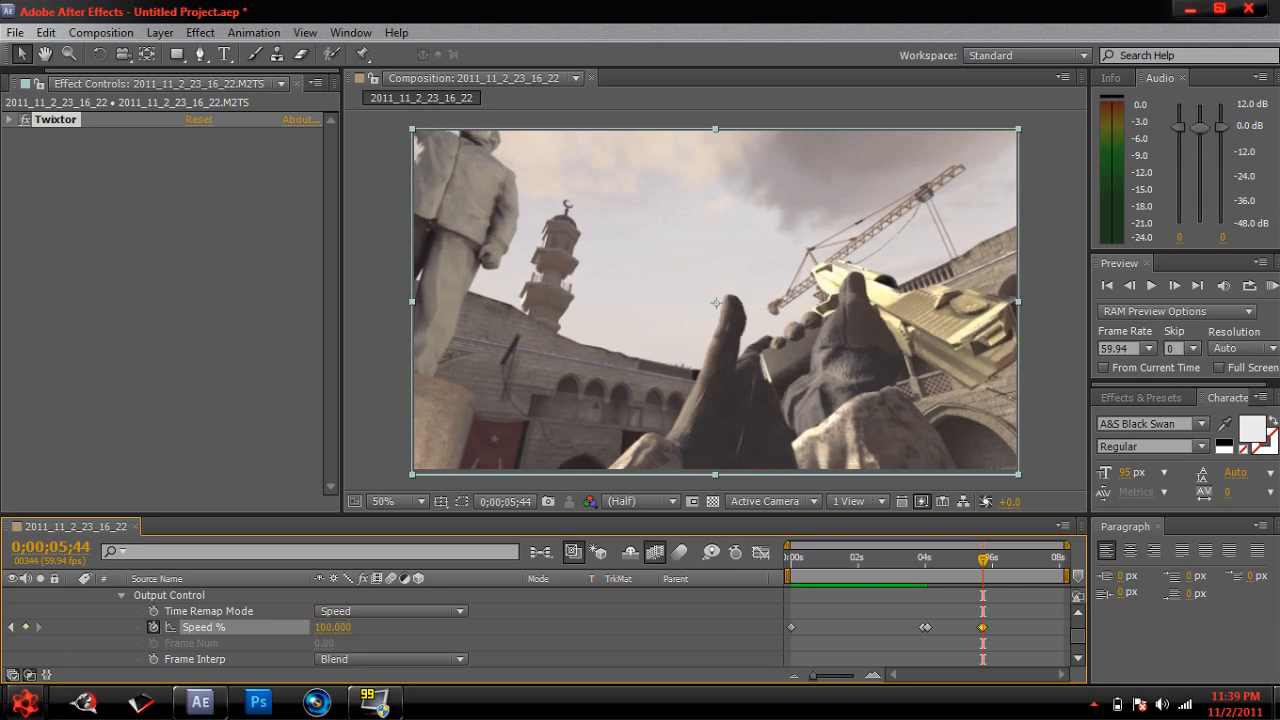
pyautogui.click(926, 557)
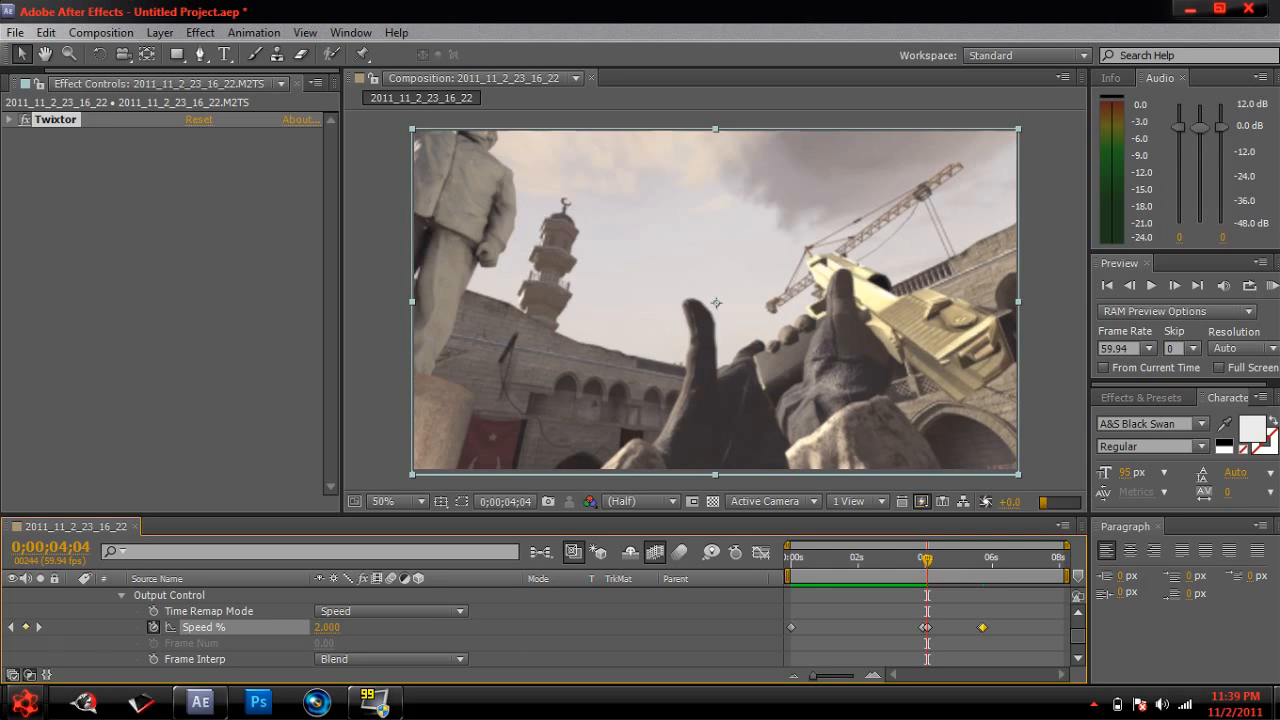
pyautogui.moveTo(990, 563)
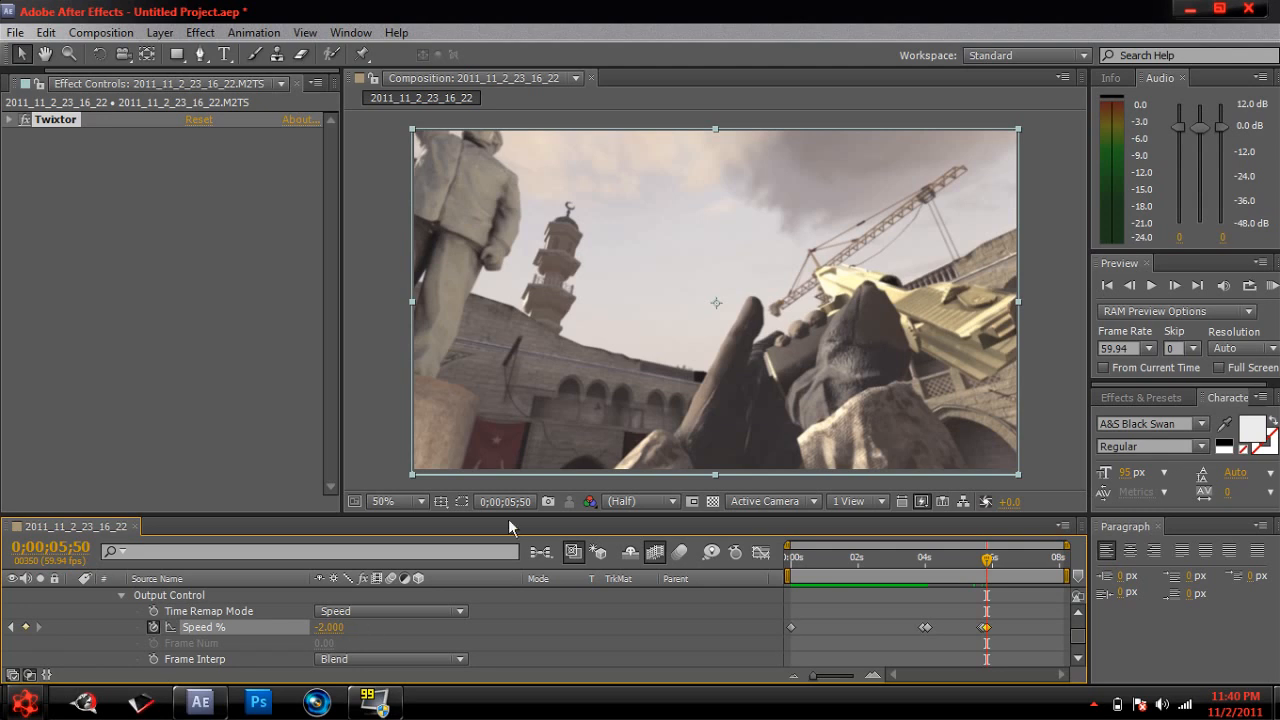
pyautogui.moveTo(957, 565)
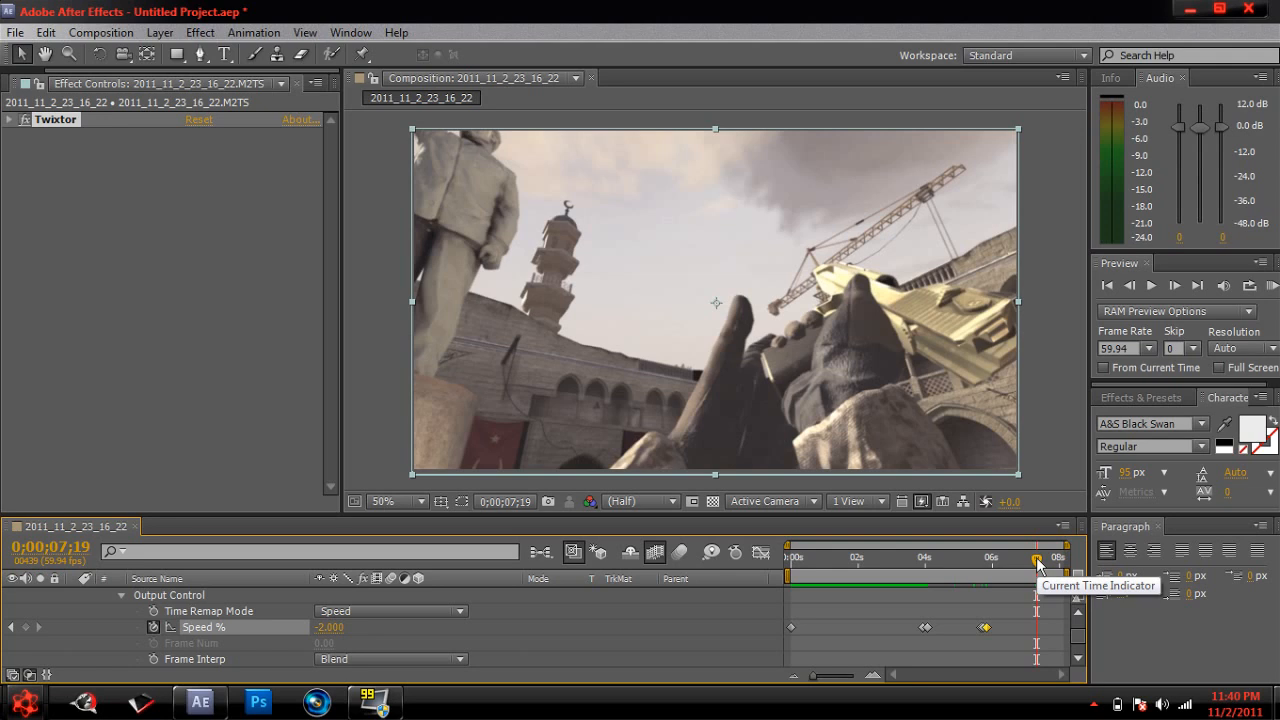
pyautogui.moveTo(1040, 565)
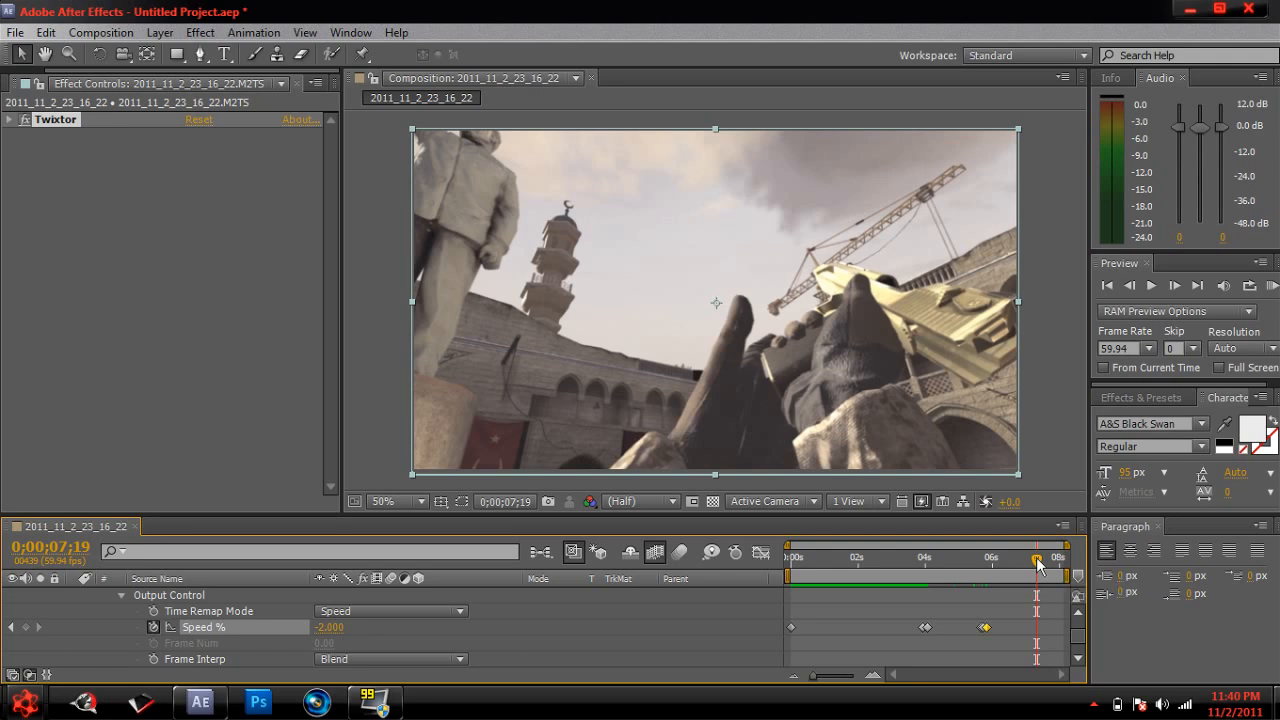